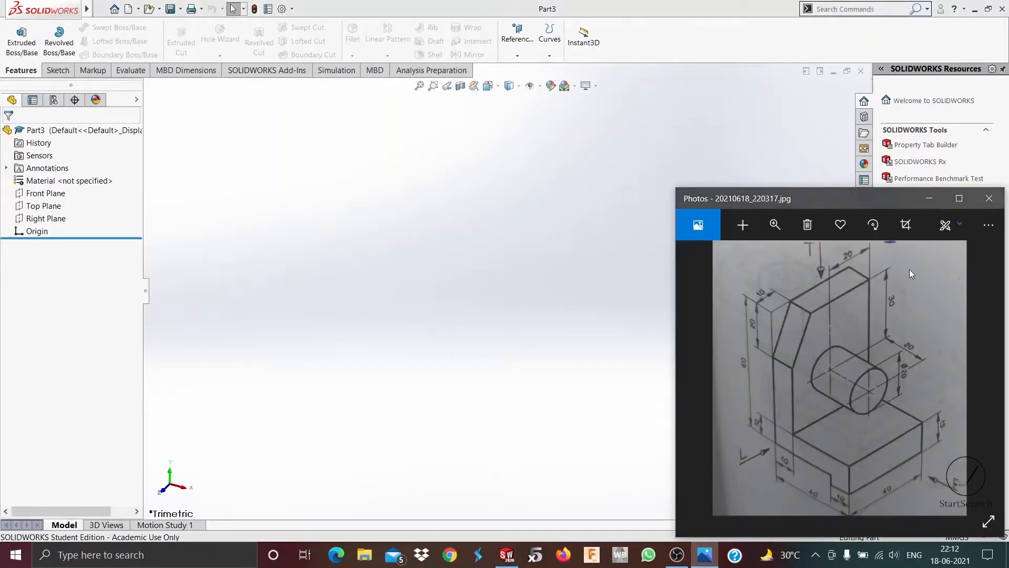
mouse_move(800, 487)
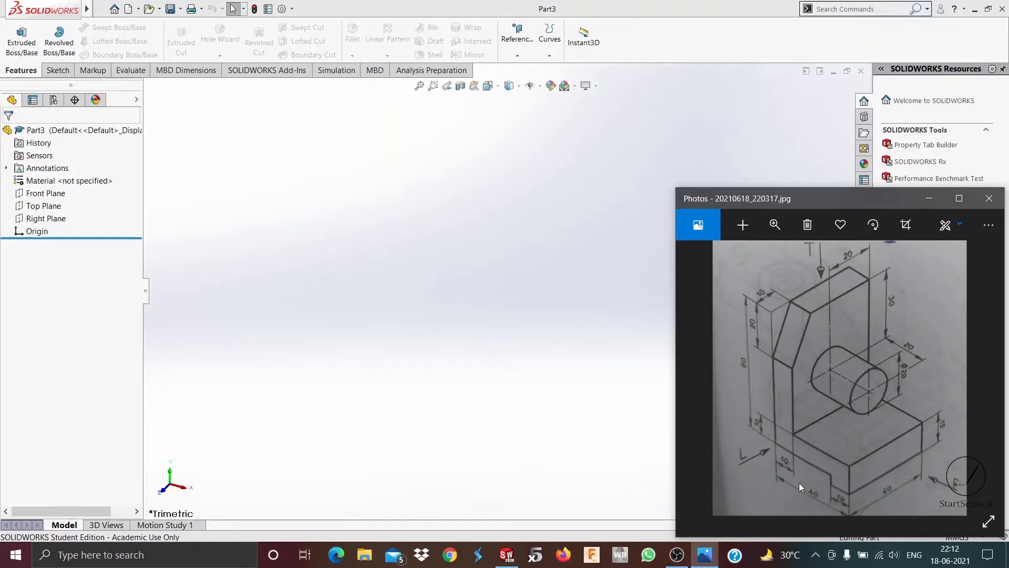
mouse_move(829, 432)
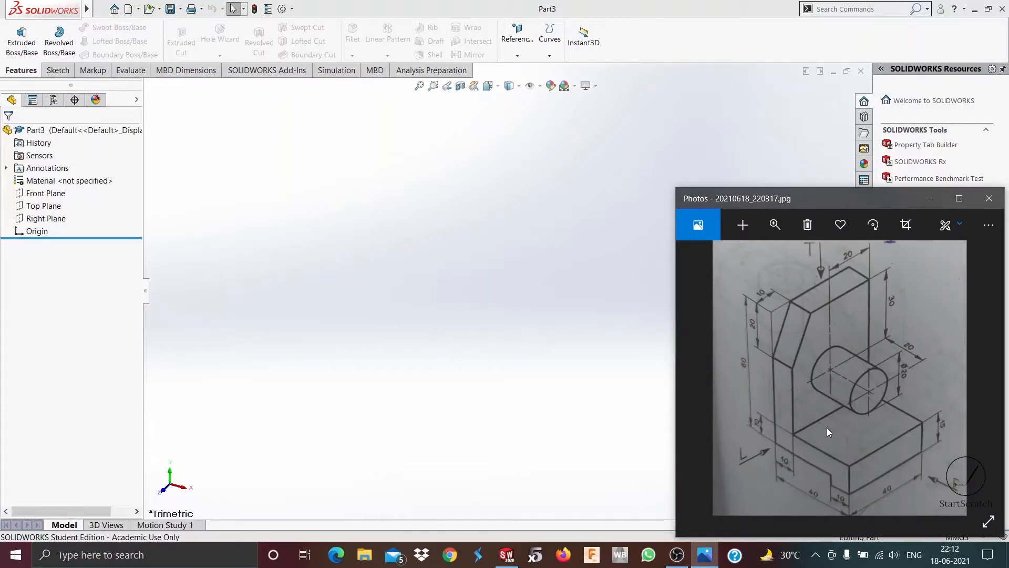
mouse_move(879, 445)
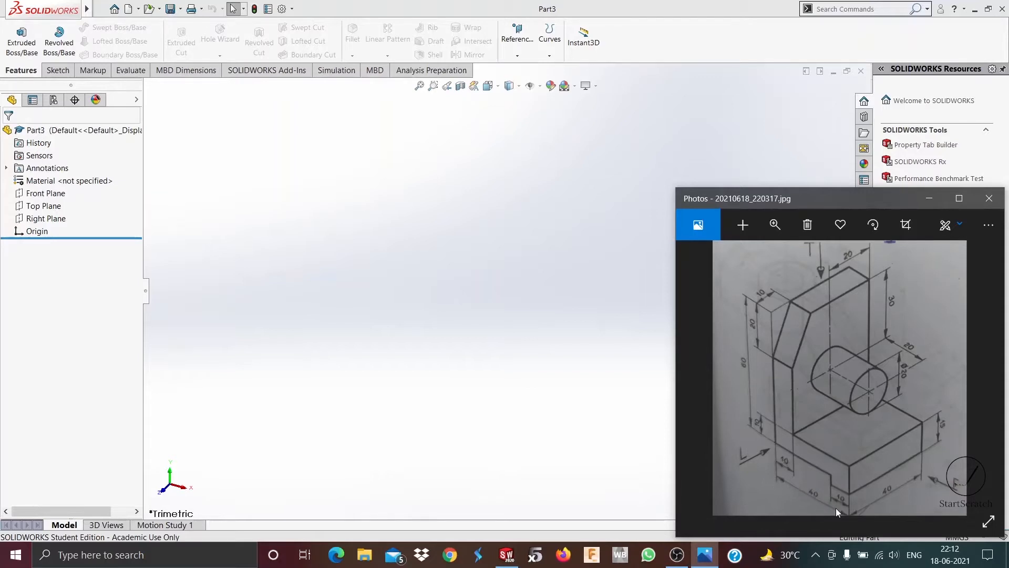
mouse_move(919, 472)
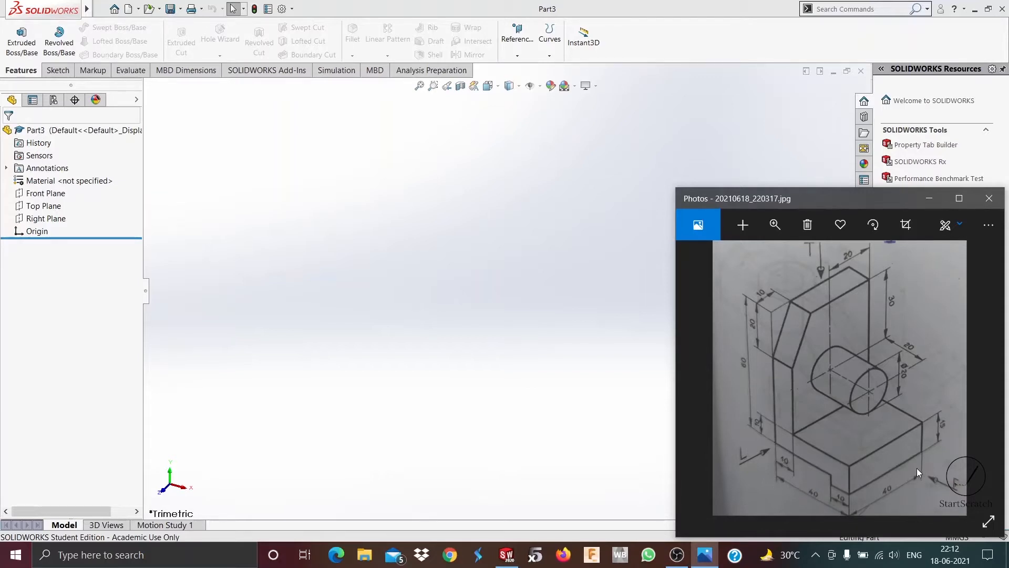
mouse_move(51, 217)
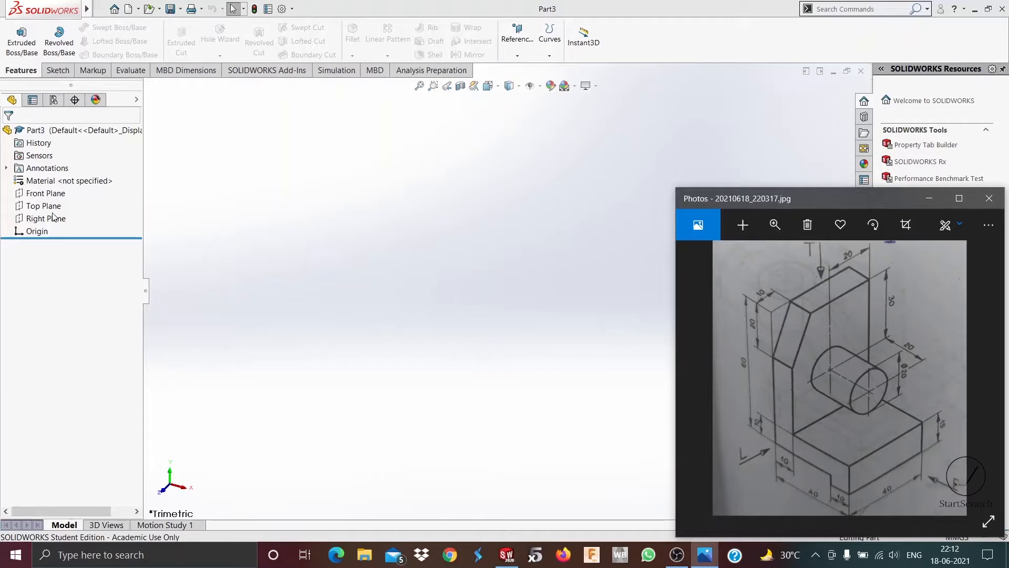
- Start a sketch on the Top Plane and draw a center rectangle on the origin
click(43, 206)
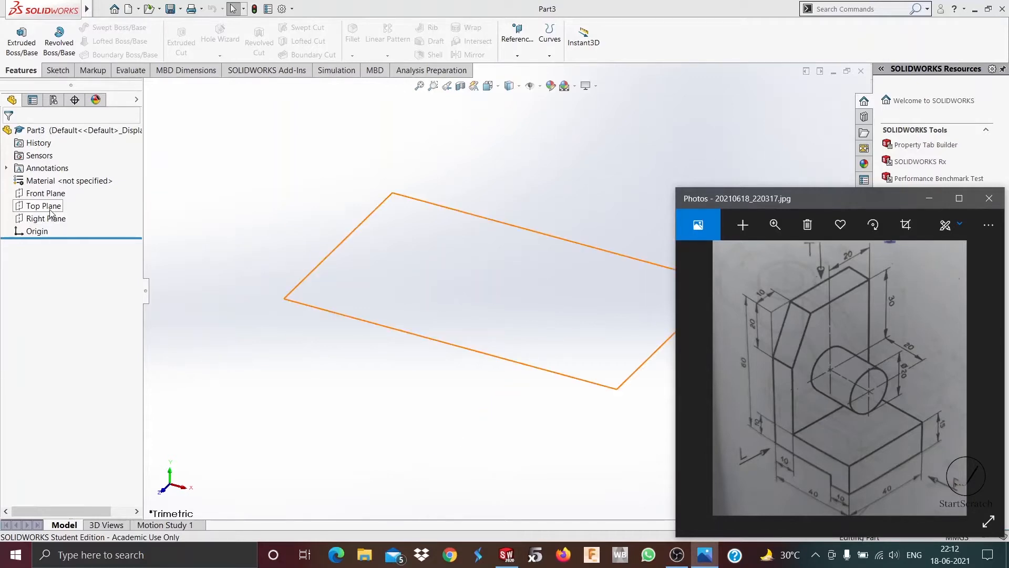
click(42, 205)
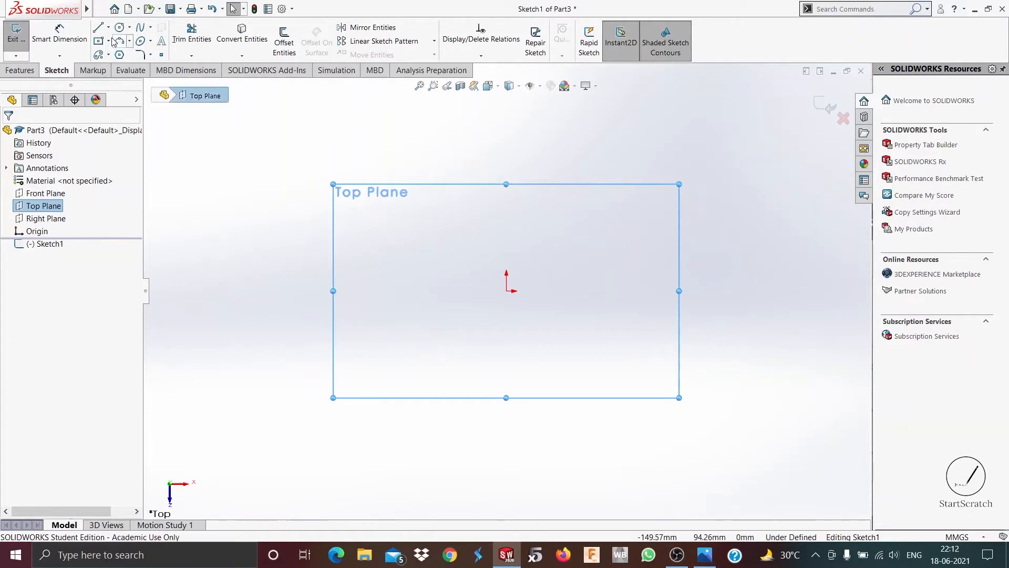
click(98, 27)
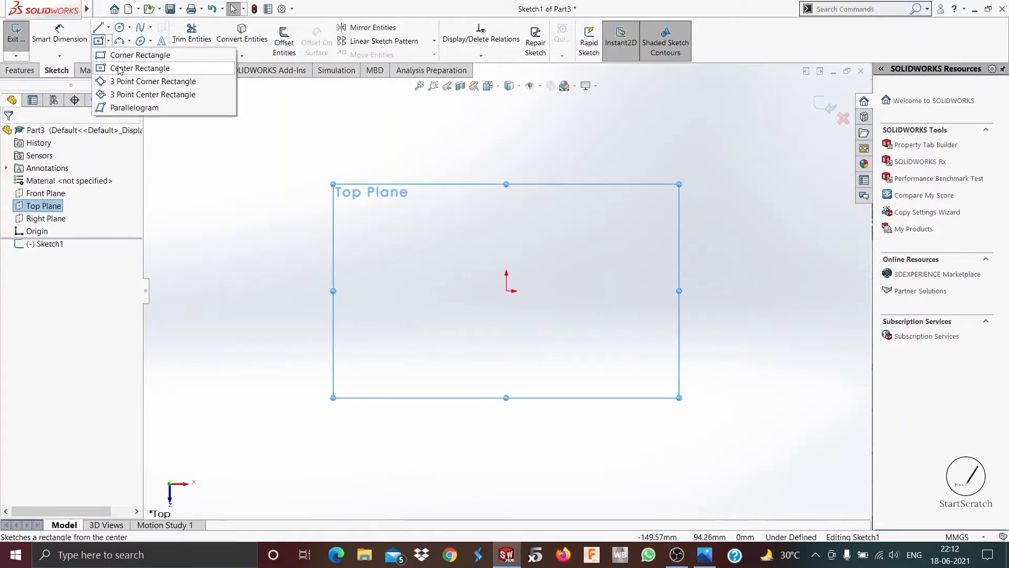
click(140, 68)
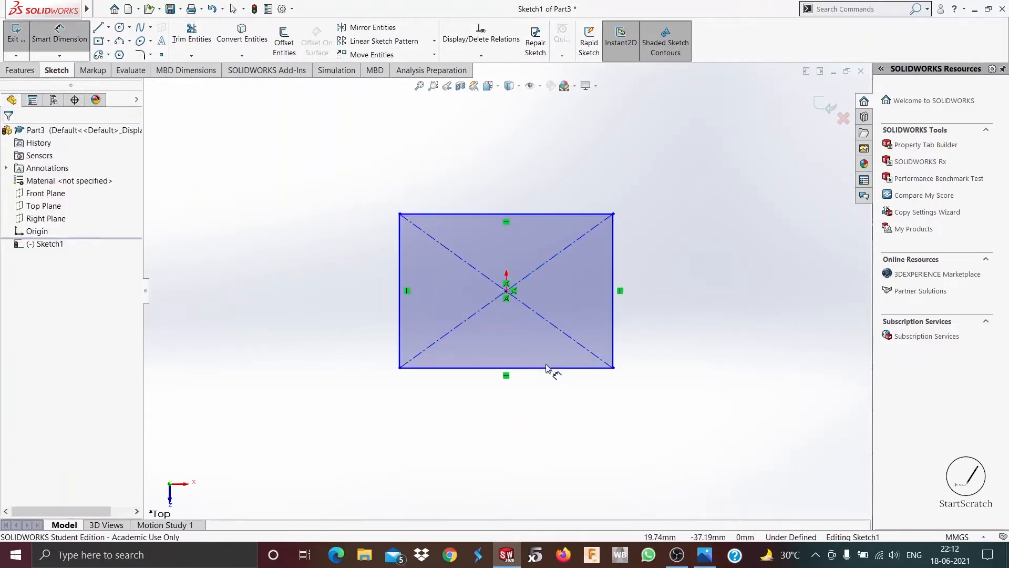
- Dimension one side to 40 mm and make the sides equal to form a square
click(505, 365)
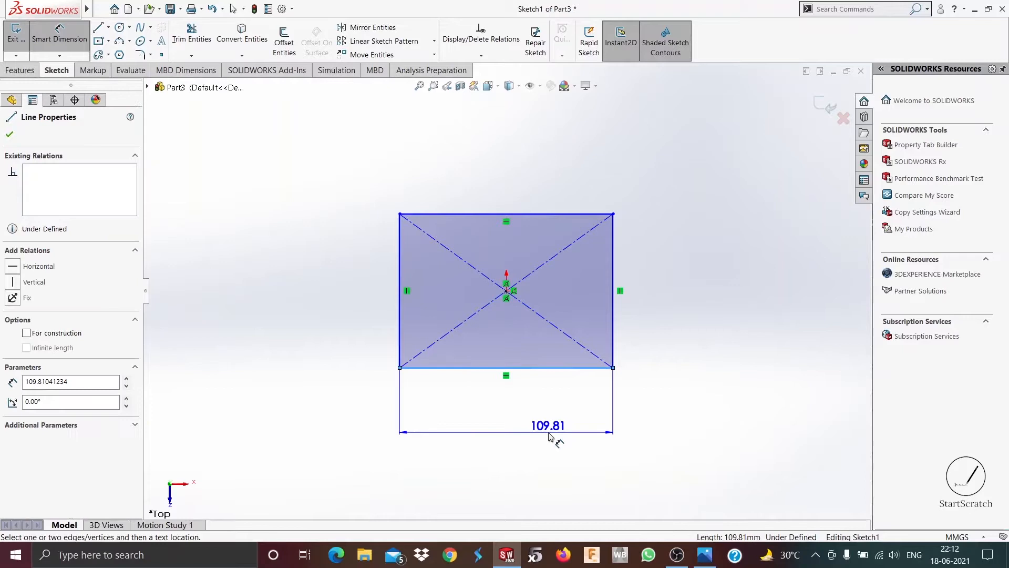
click(547, 425)
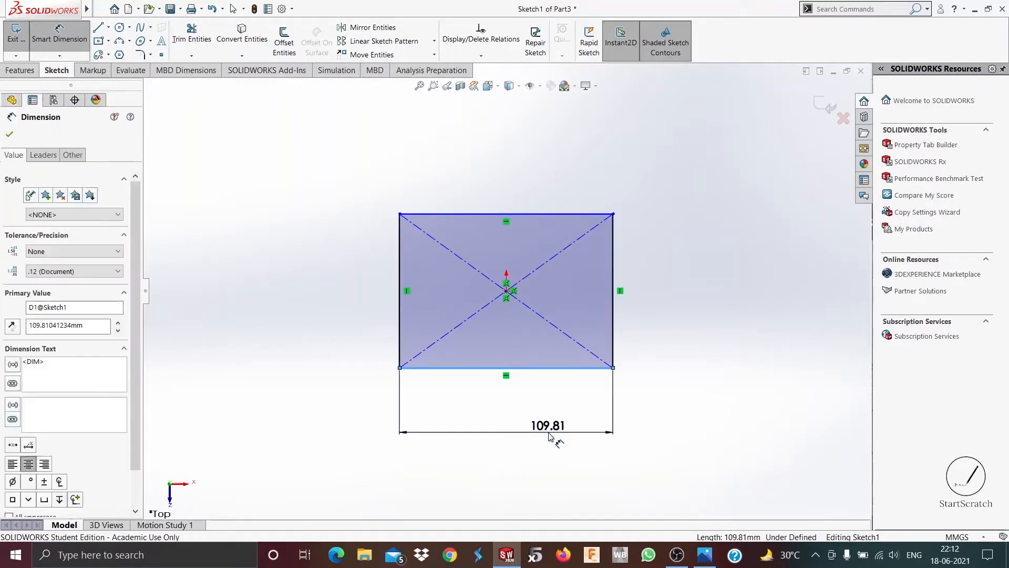
text(40.00mm)
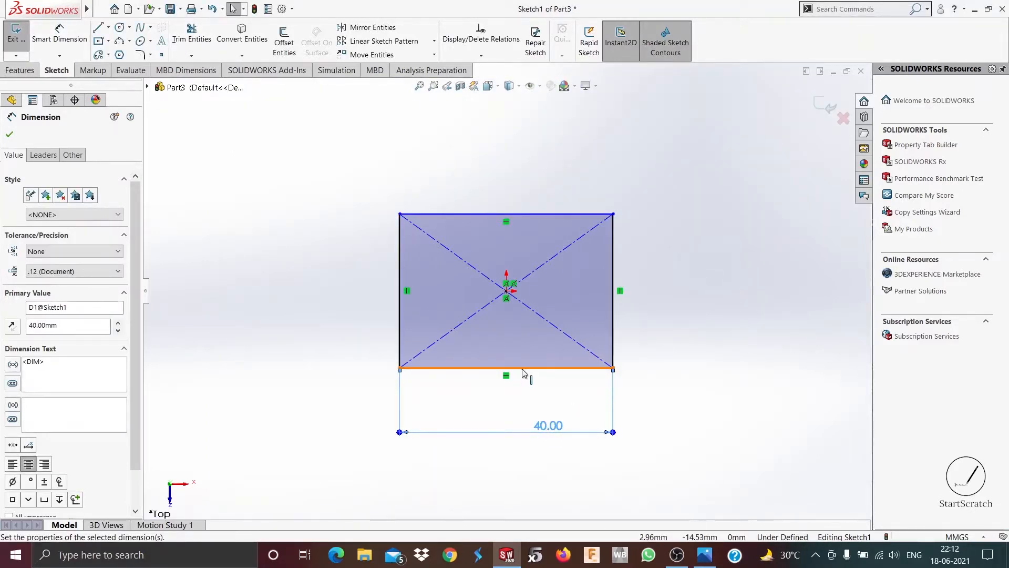
click(613, 290)
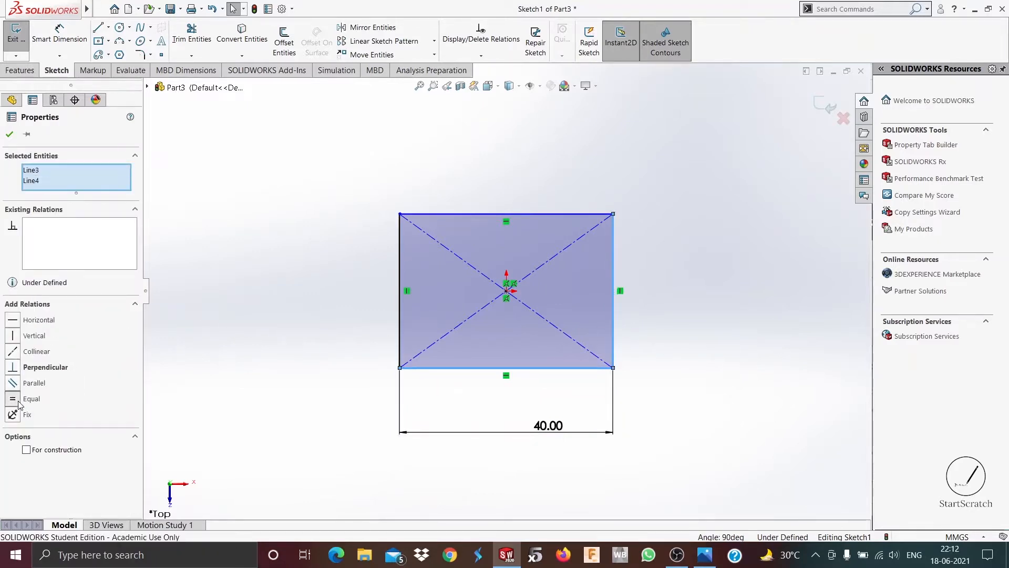
click(31, 399)
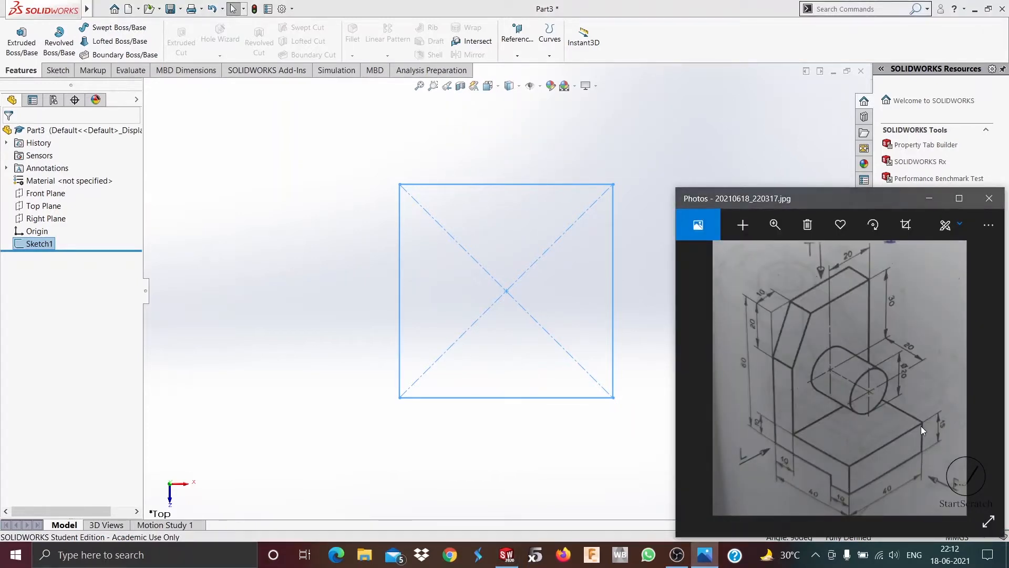
mouse_move(919, 456)
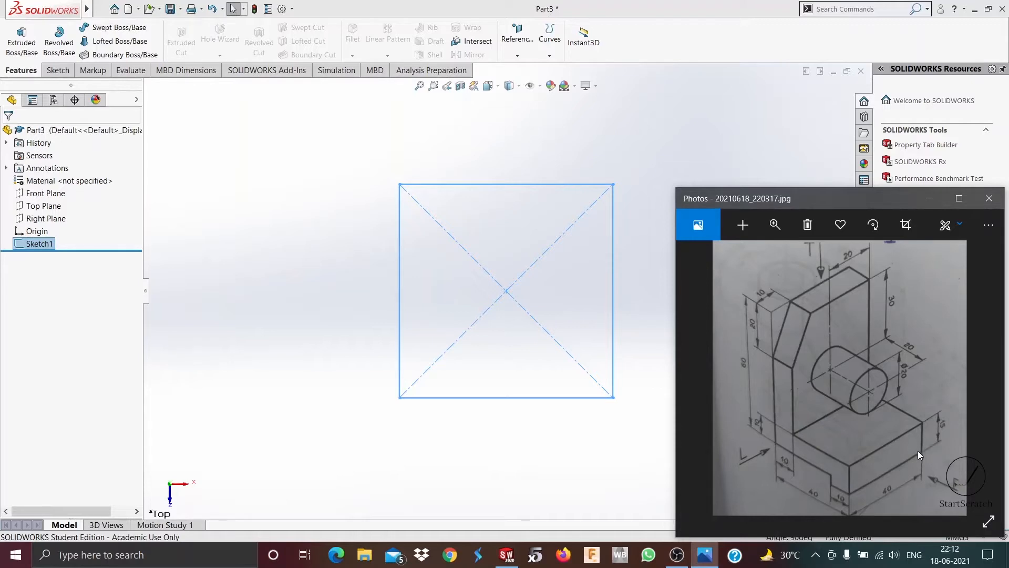
mouse_move(138, 287)
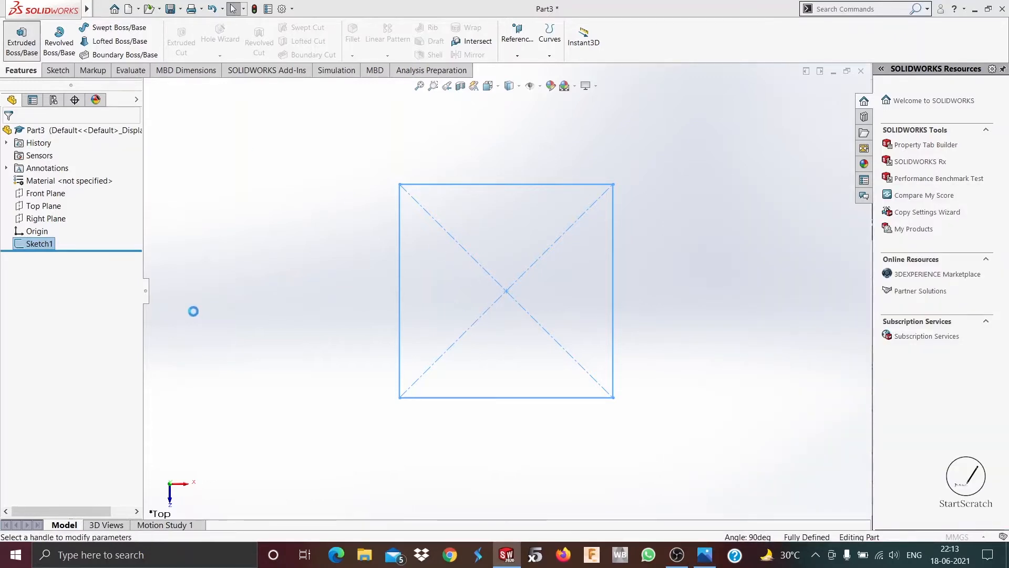
- Extrude the square sketch 15 mm blind into Boss-Extrude1
click(21, 39)
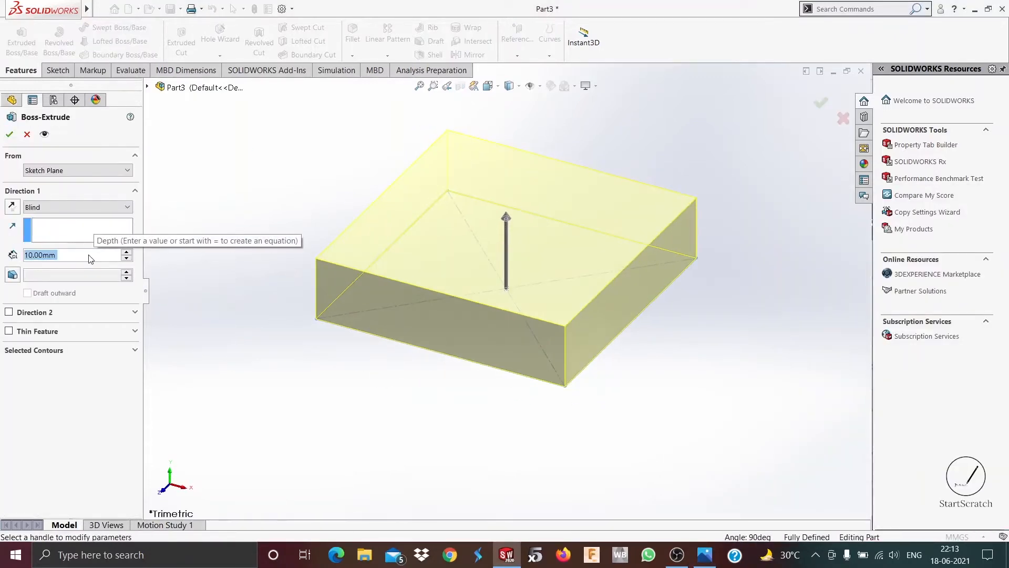
text(15.00mm)
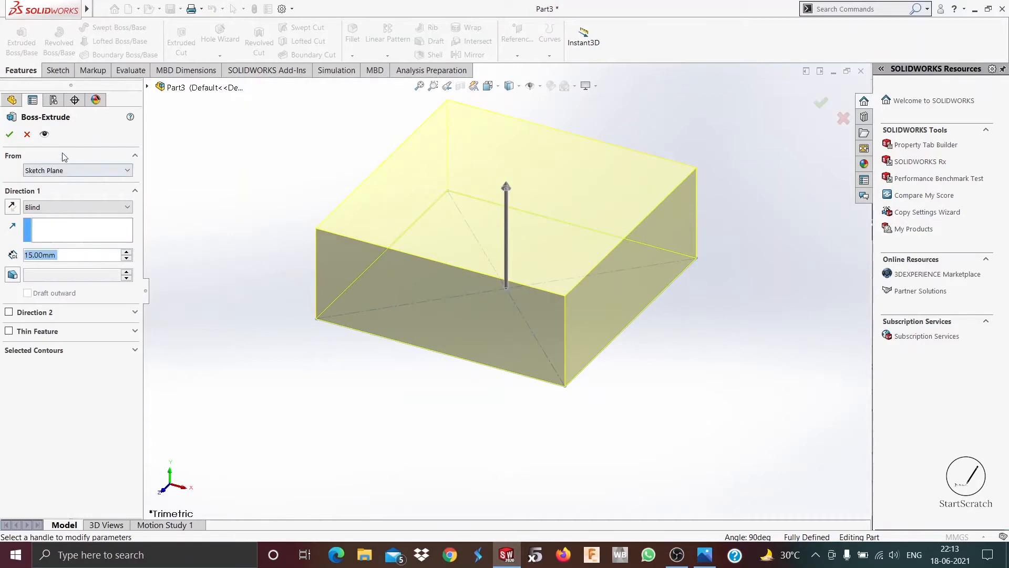
click(9, 134)
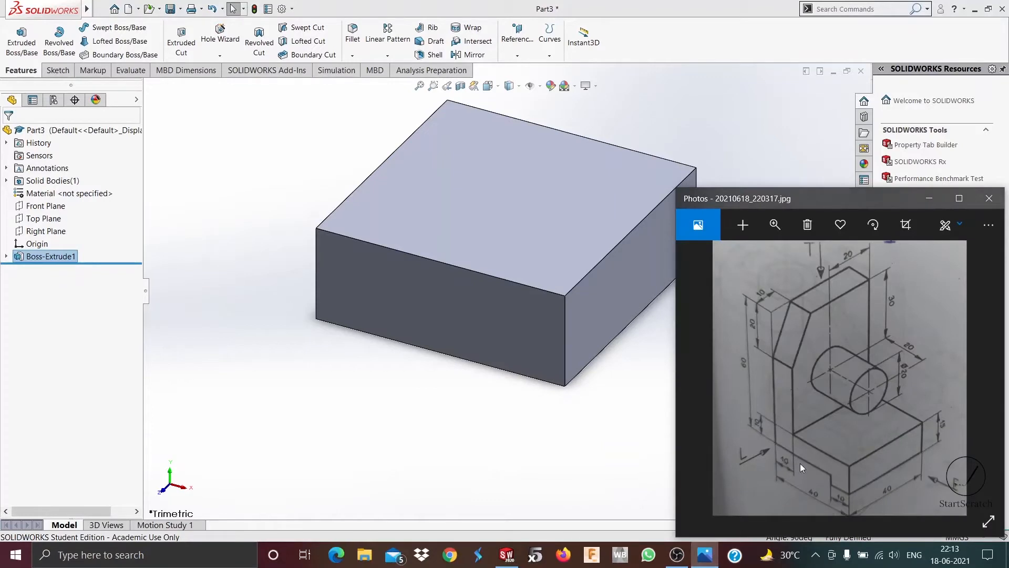
mouse_move(811, 456)
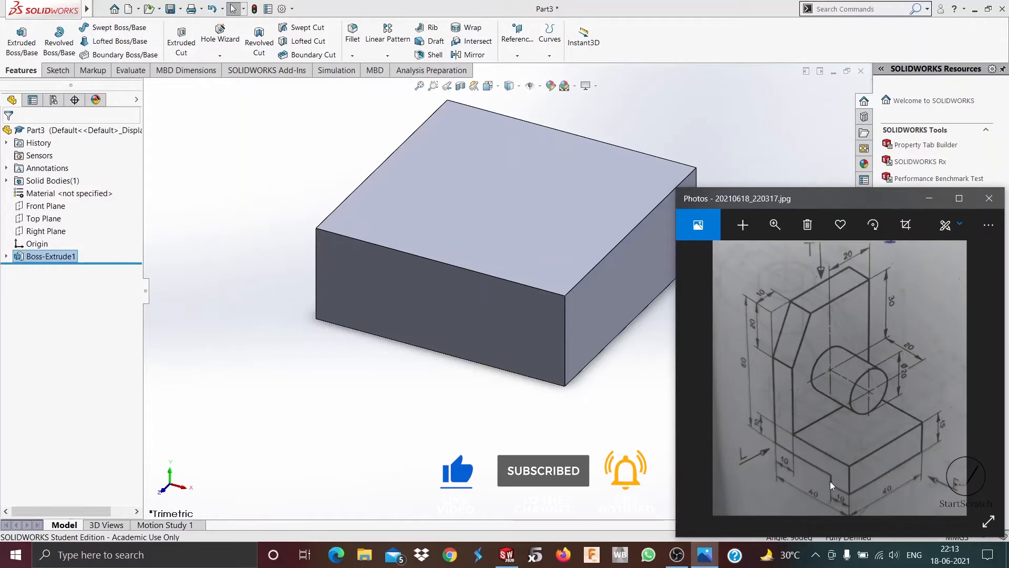
mouse_move(765, 426)
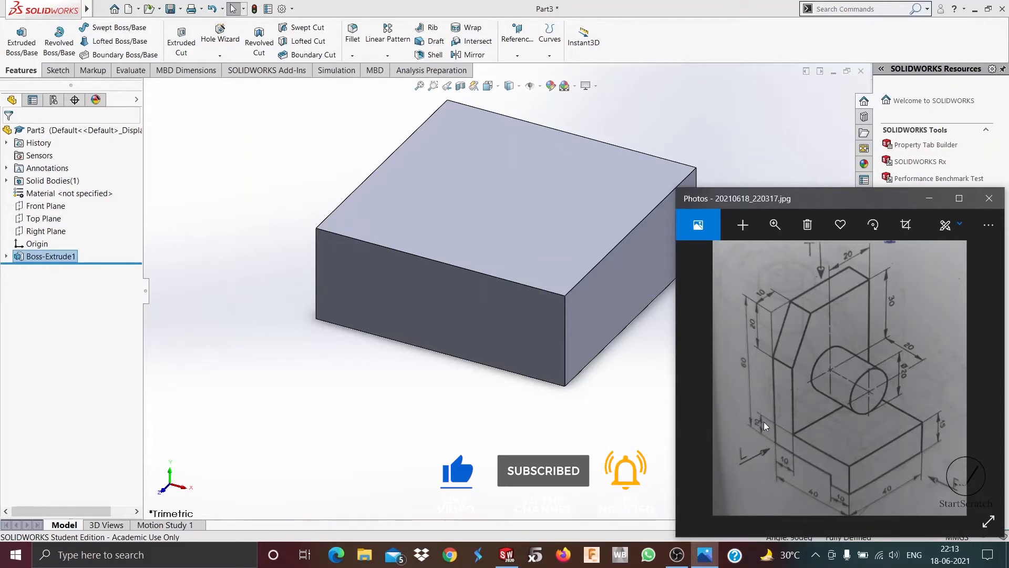
mouse_move(817, 464)
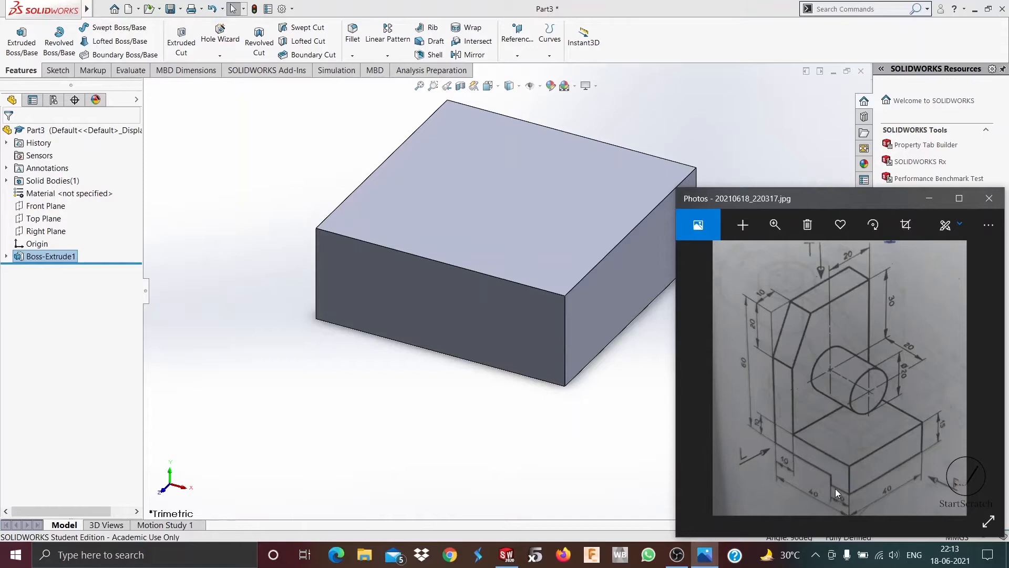
mouse_move(822, 480)
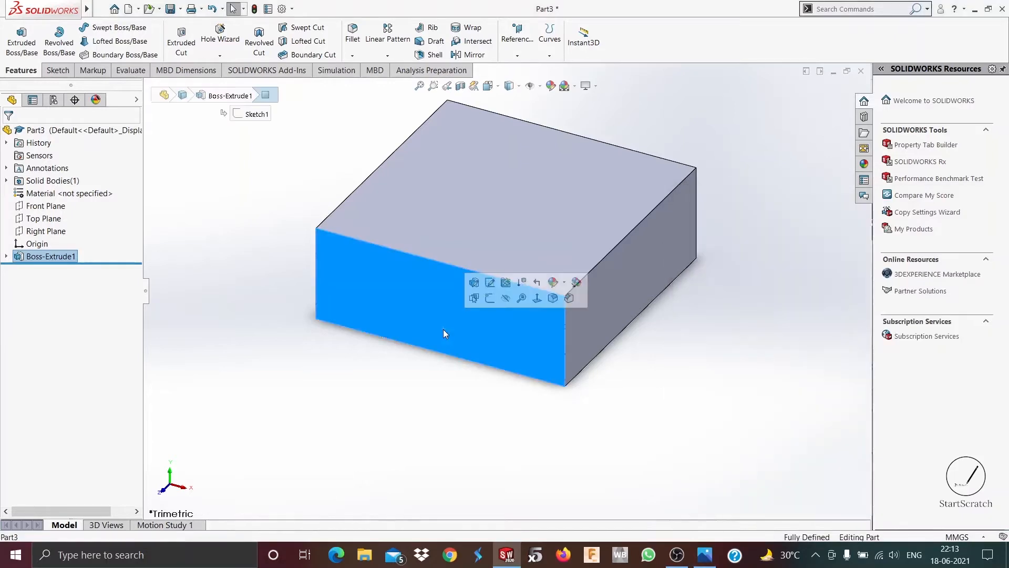
- Sketch the 30 × 5 mm rectangle on the block's front face and start an Extruded Cut
click(474, 282)
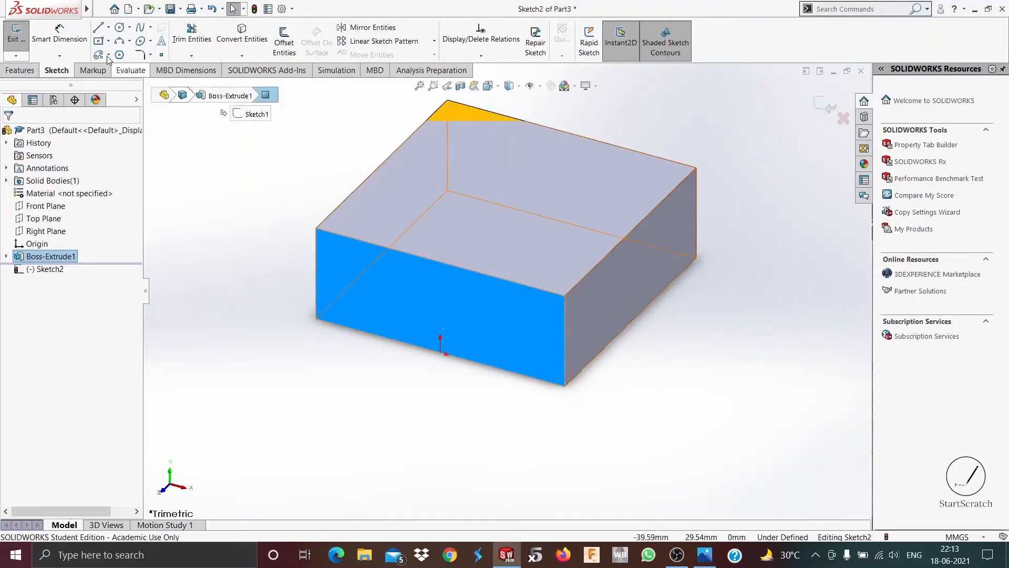
click(98, 27)
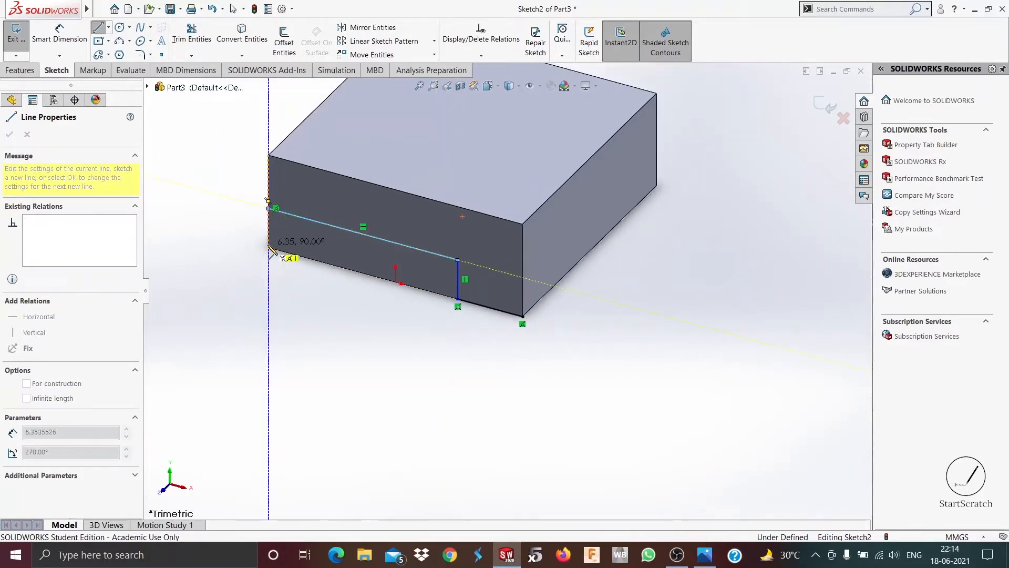
click(39, 316)
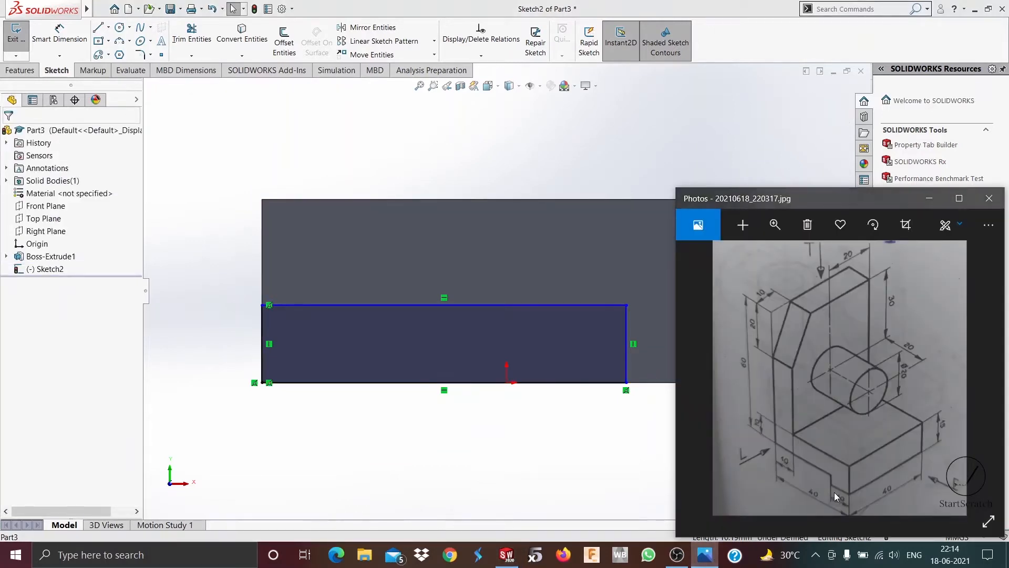
mouse_move(843, 505)
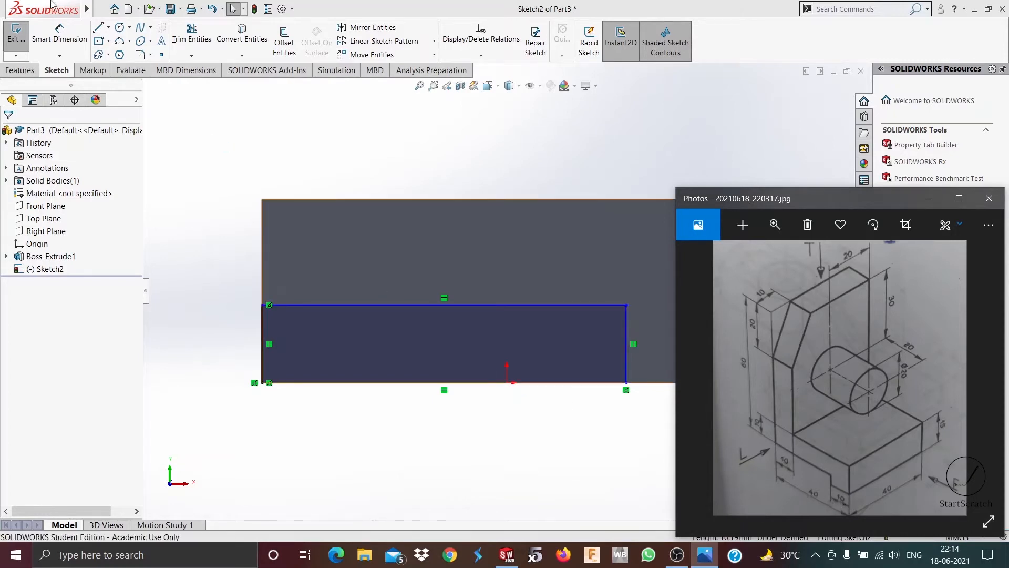
click(989, 199)
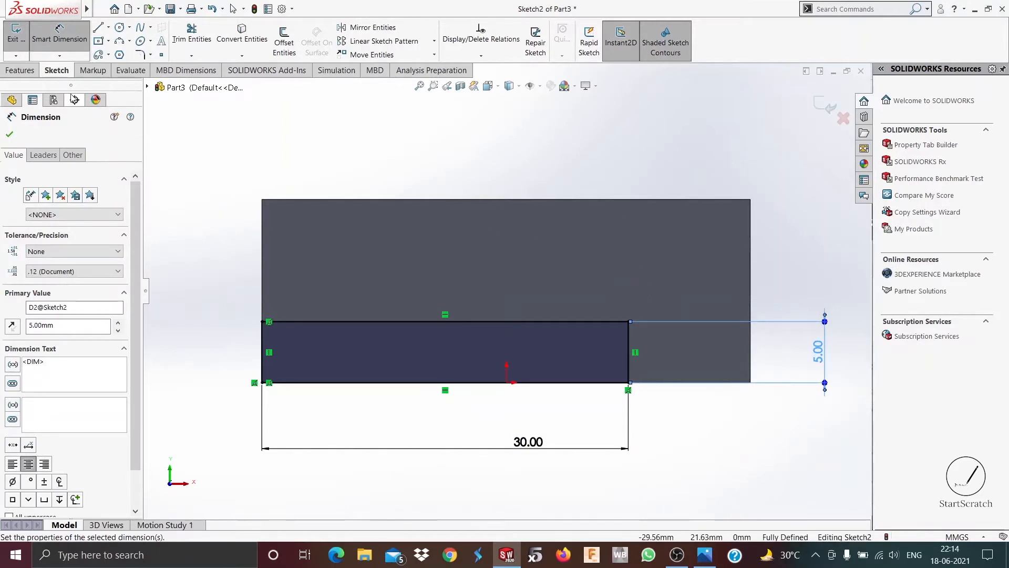
click(20, 70)
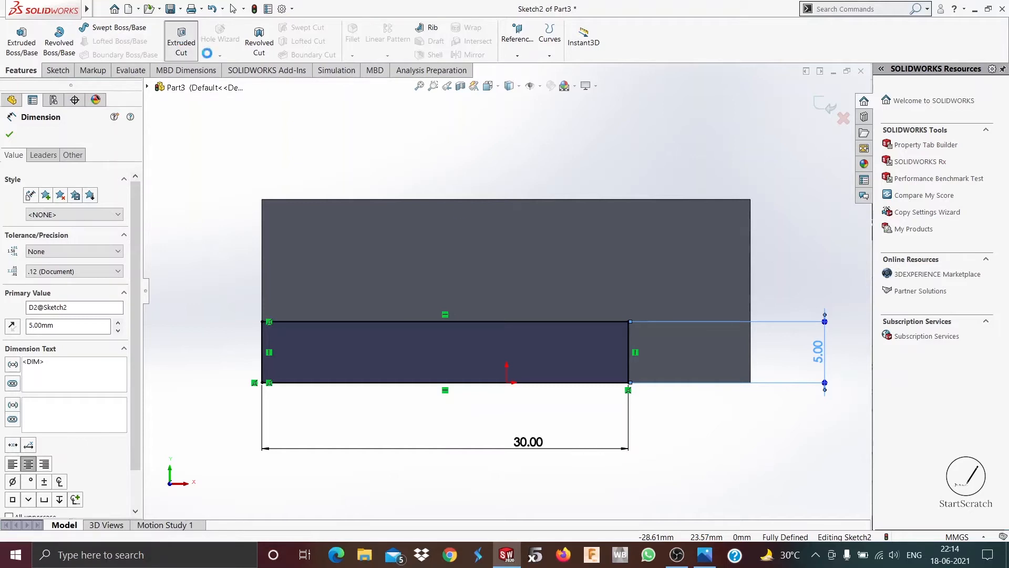
click(180, 42)
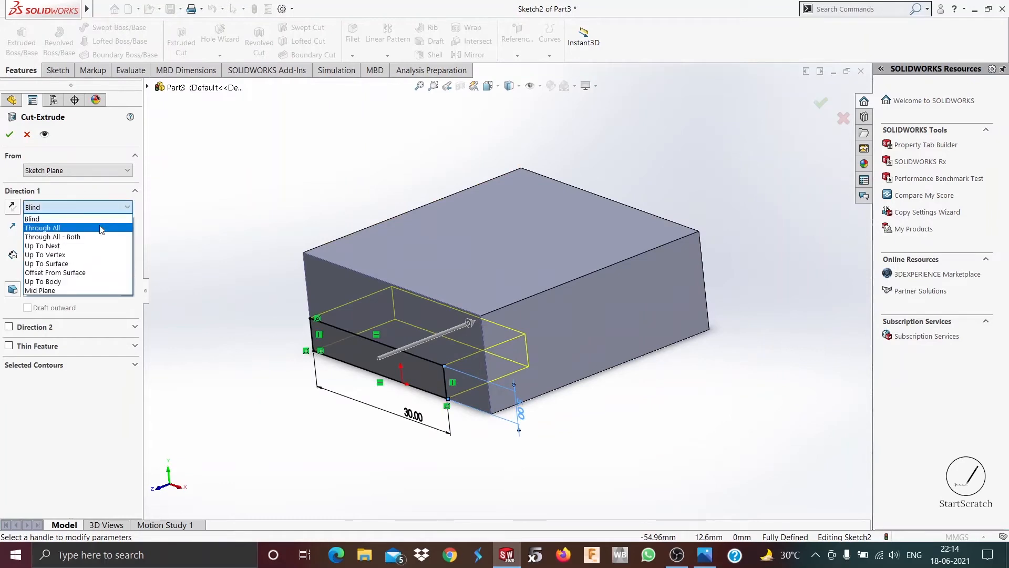
- Cut the 30 × 5 mm notch Through All and bring up the reference drawing
click(43, 227)
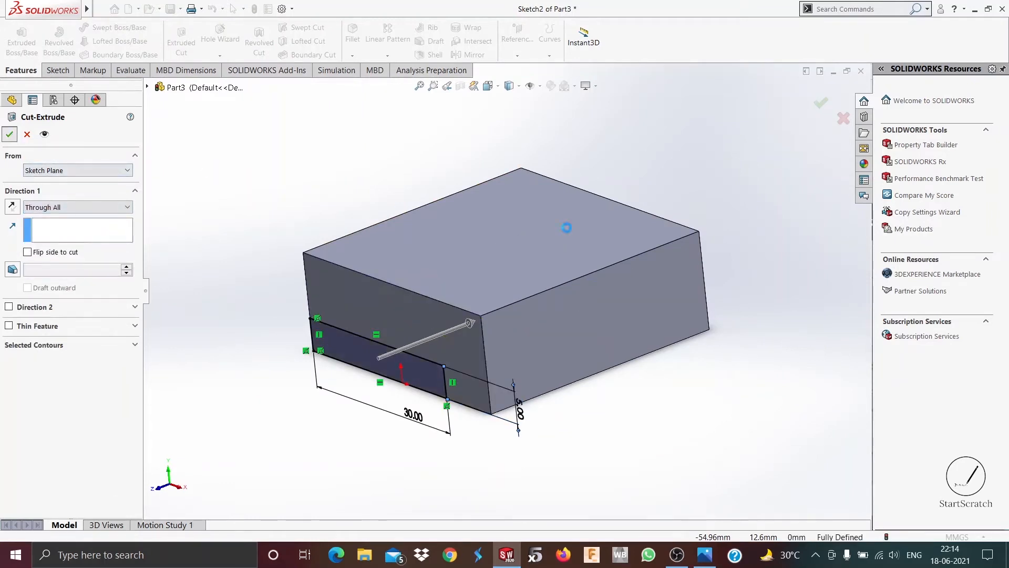
click(9, 134)
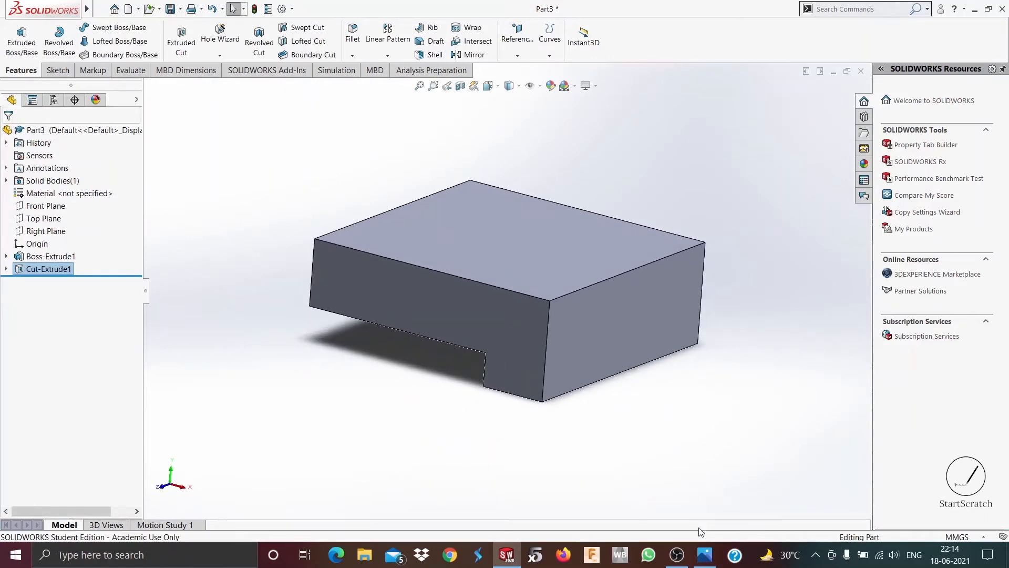
click(703, 554)
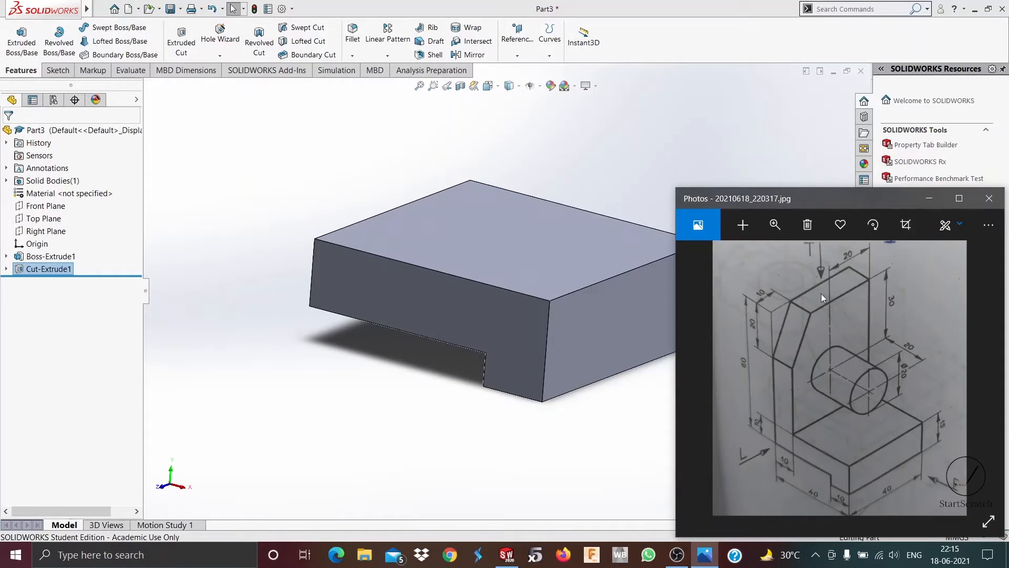
mouse_move(792, 424)
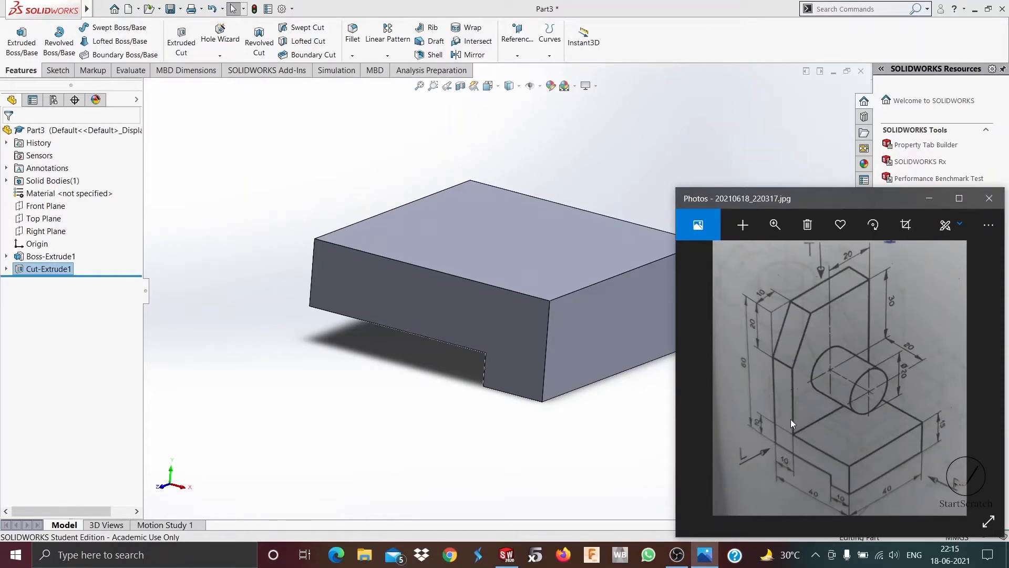
mouse_move(790, 442)
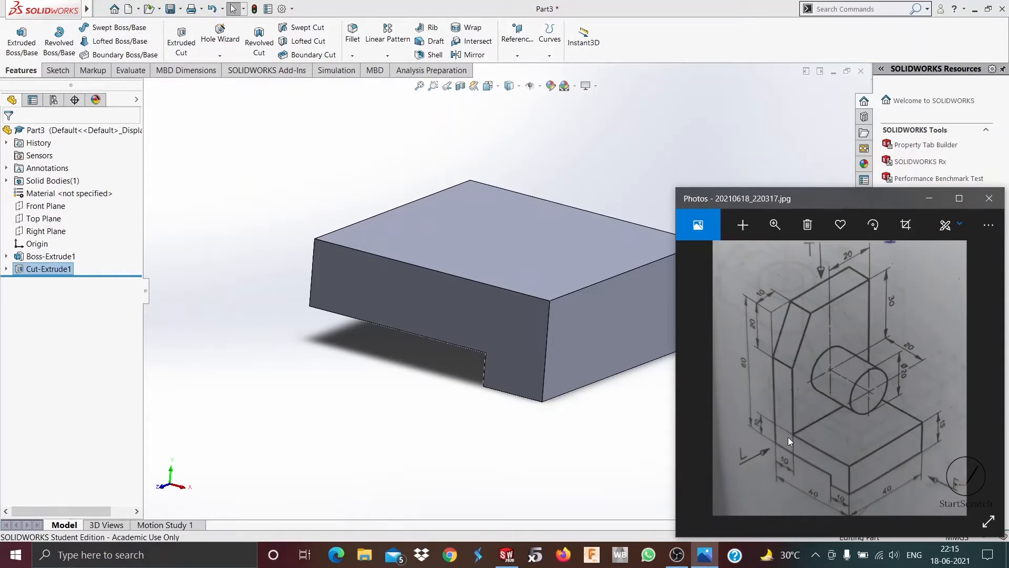
mouse_move(794, 429)
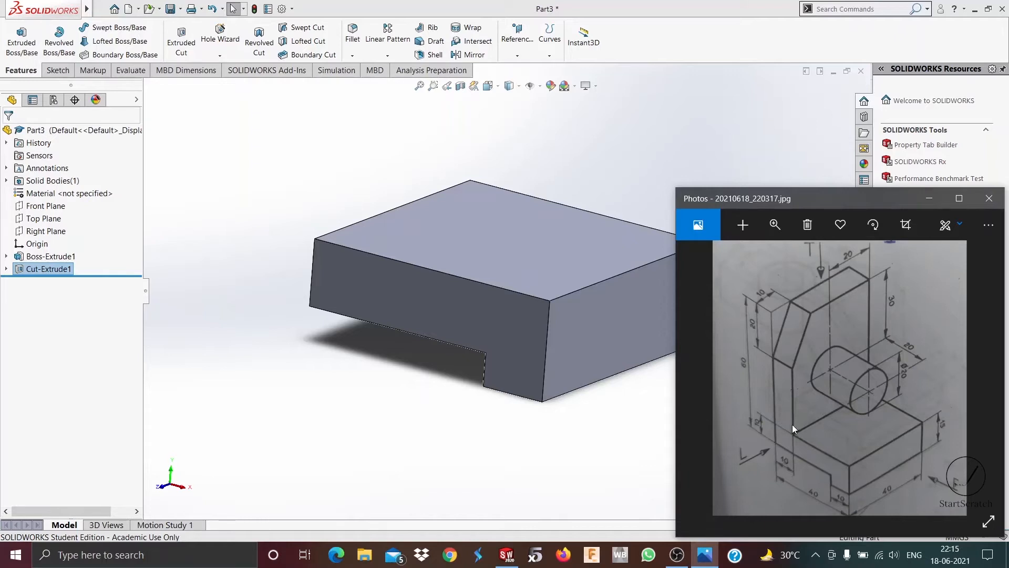
mouse_move(811, 424)
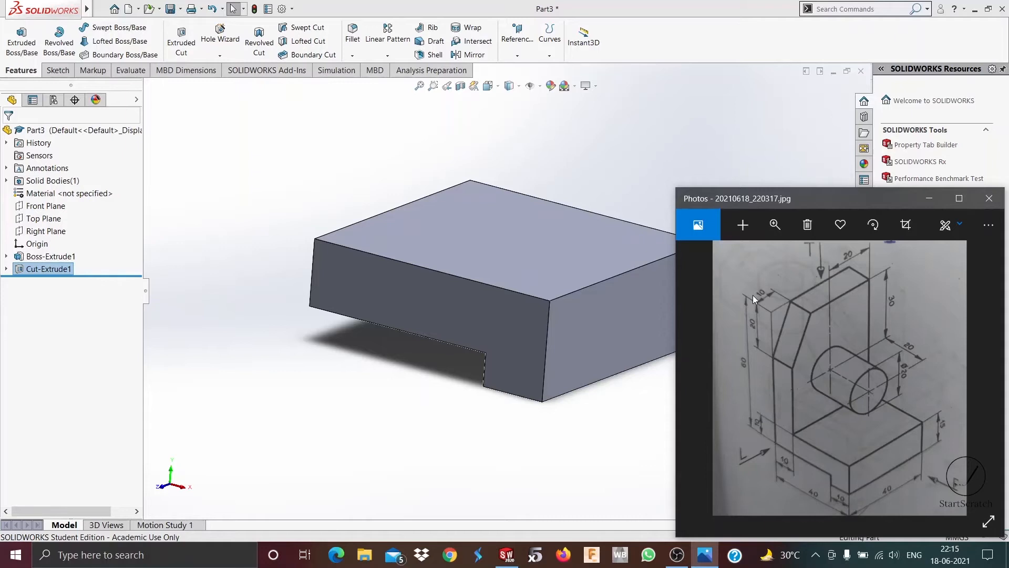
mouse_move(756, 440)
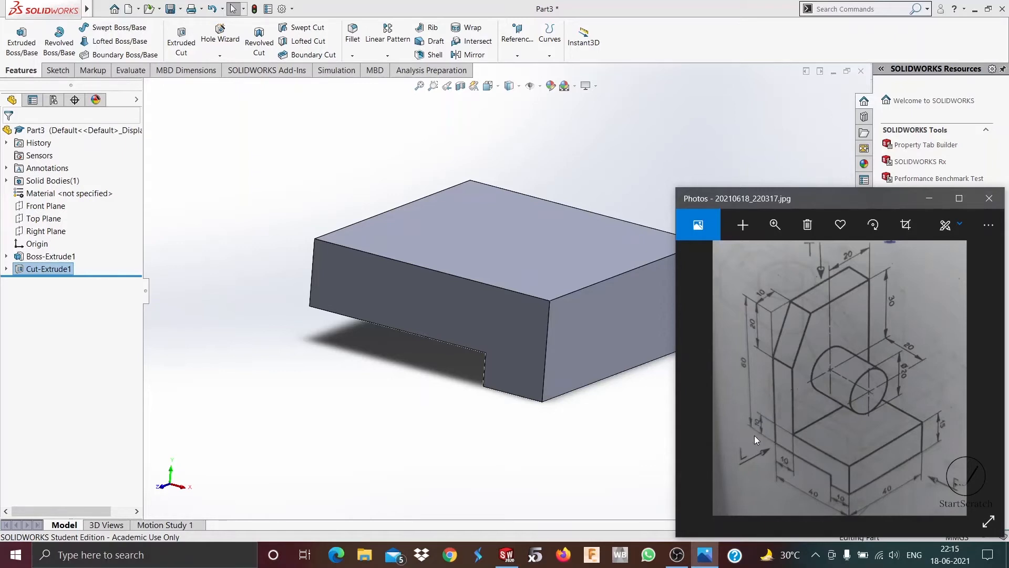
mouse_move(761, 419)
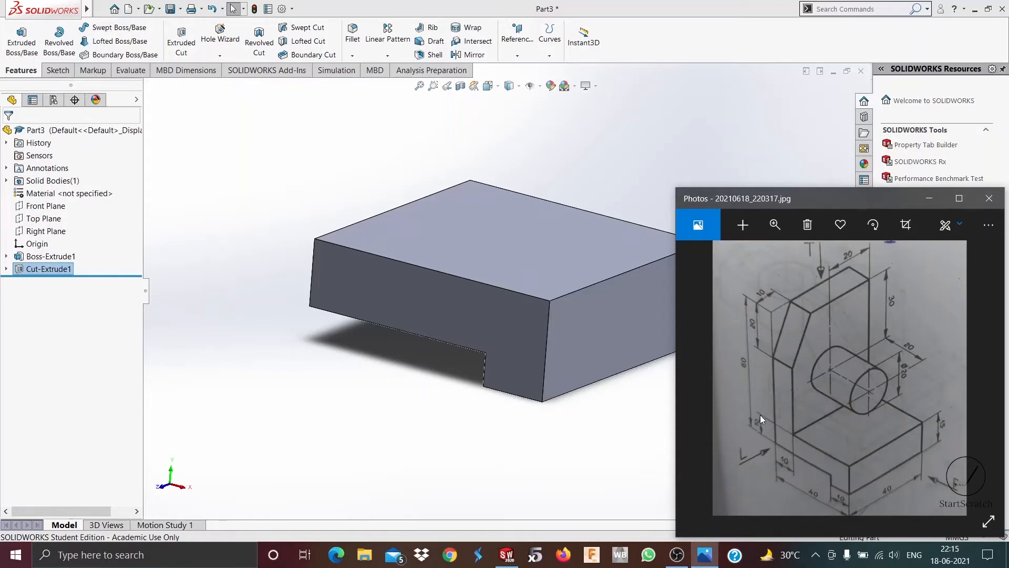
mouse_move(759, 416)
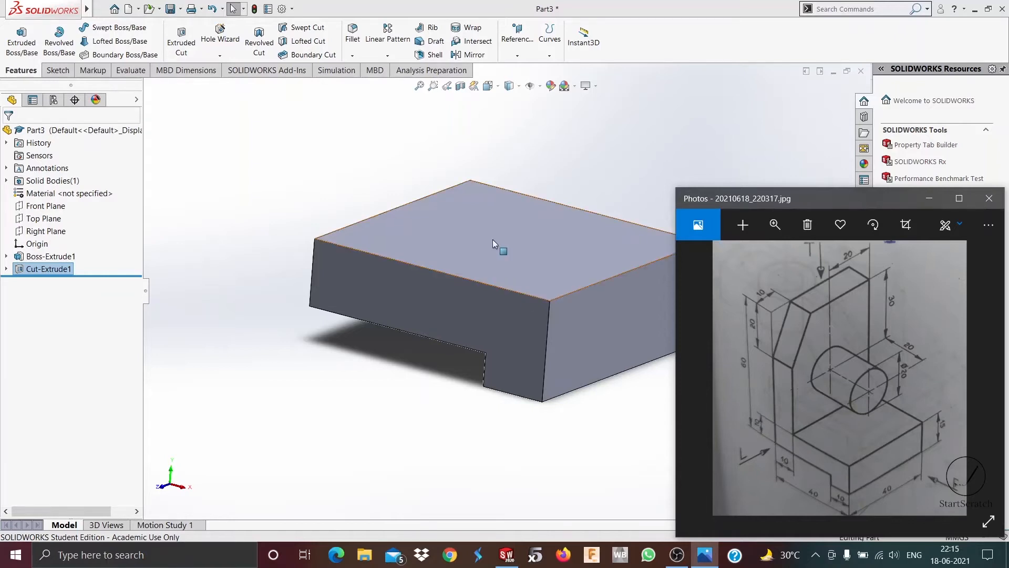
- Select the base block's top face to sketch the wall strip on
click(492, 244)
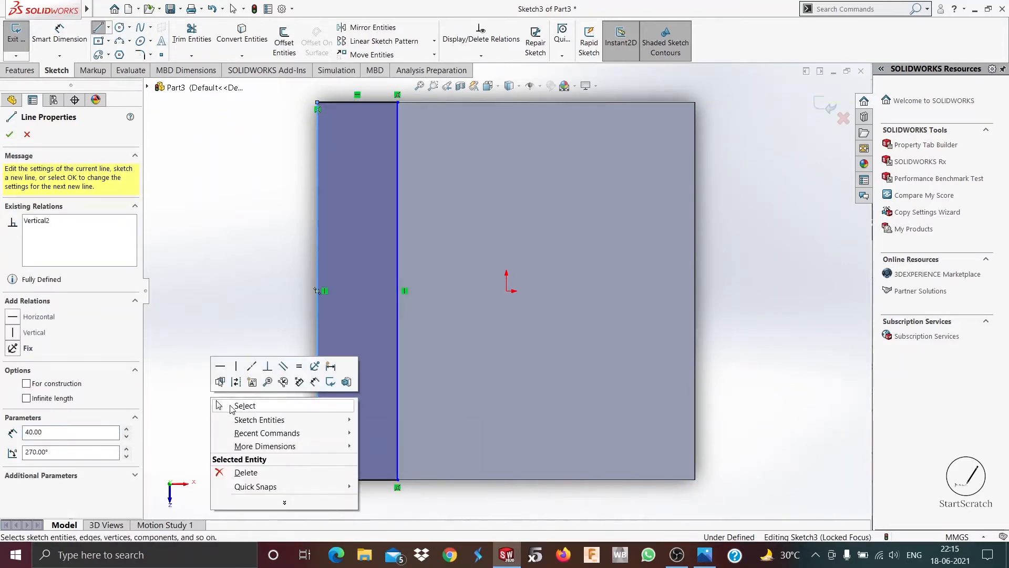
- Dimension the wall strip 10 mm wide and begin a boss extrusion from it
click(704, 554)
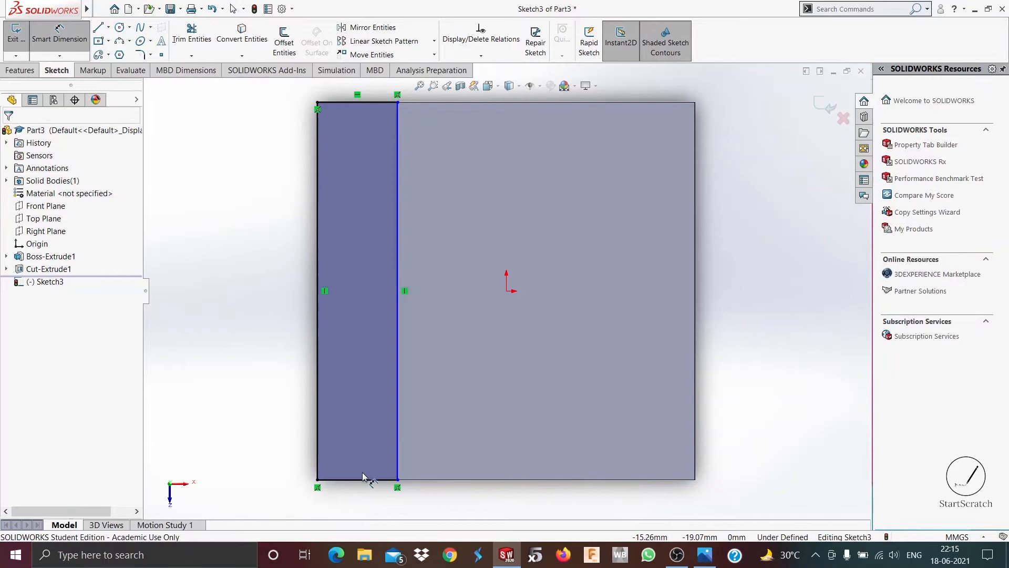
click(357, 481)
text(10)
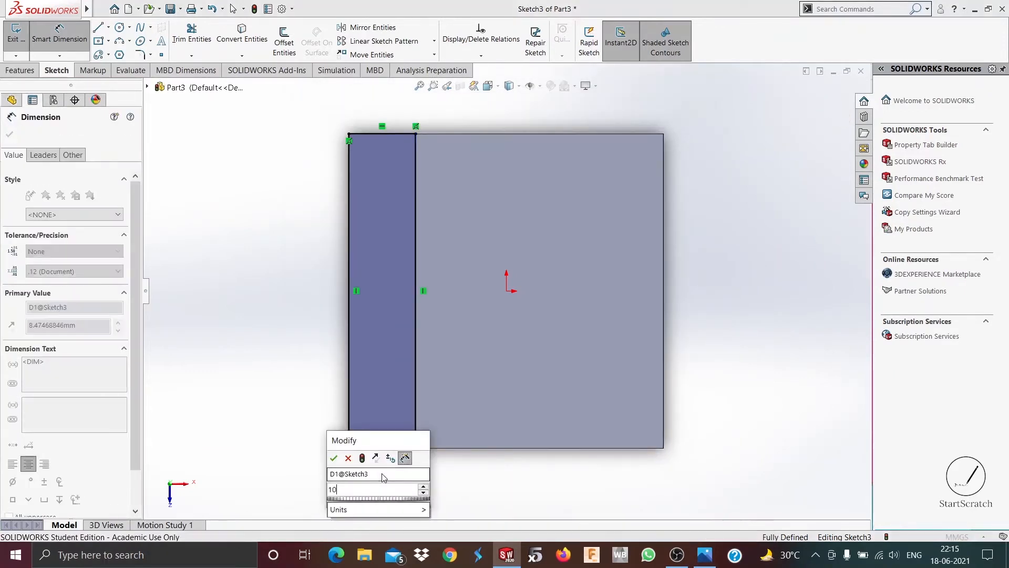
click(333, 458)
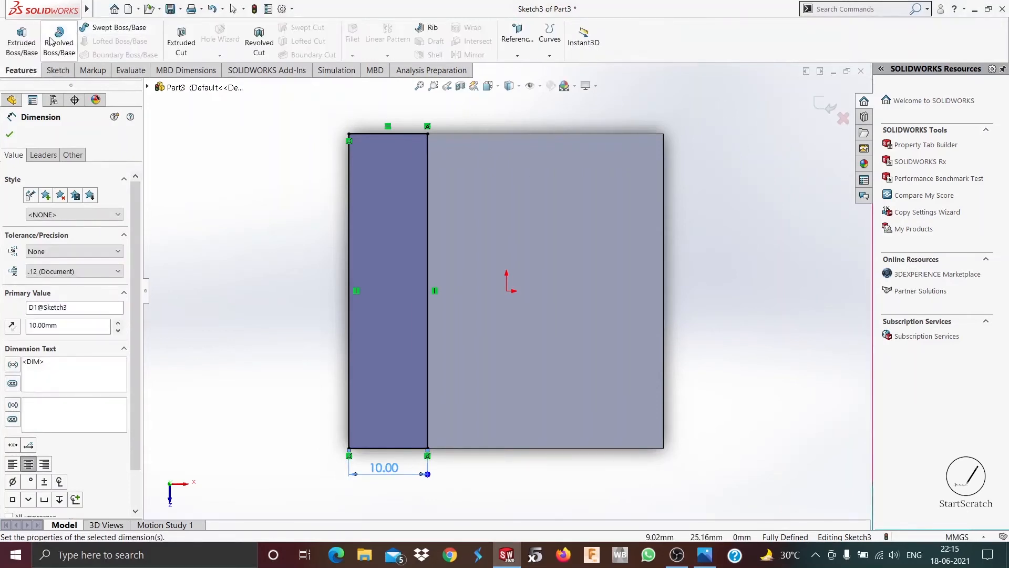
click(21, 42)
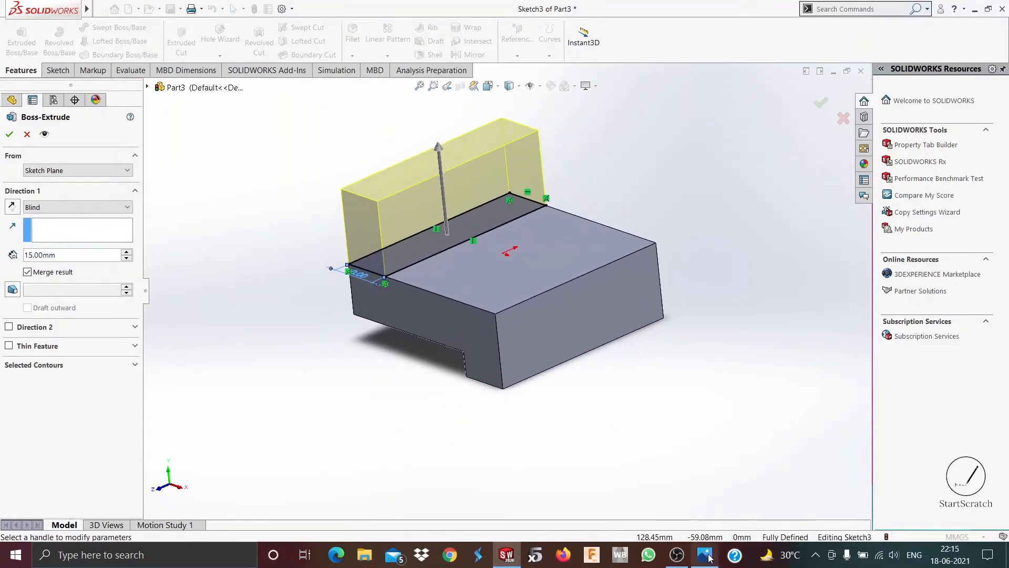
- Check the reference drawing and extrude the strip 45 mm upward as Boss-Extrude2
click(703, 554)
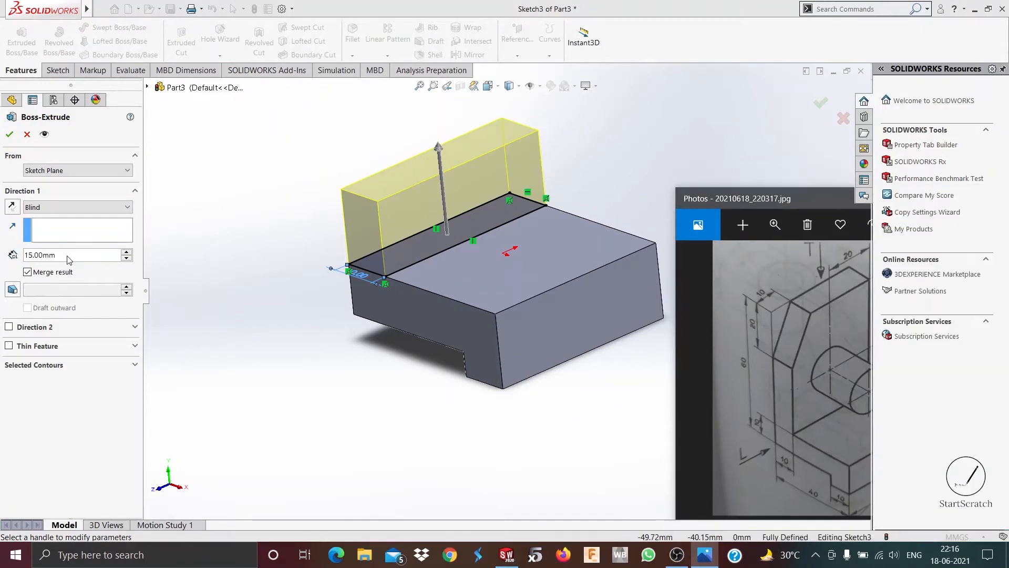
text(60)
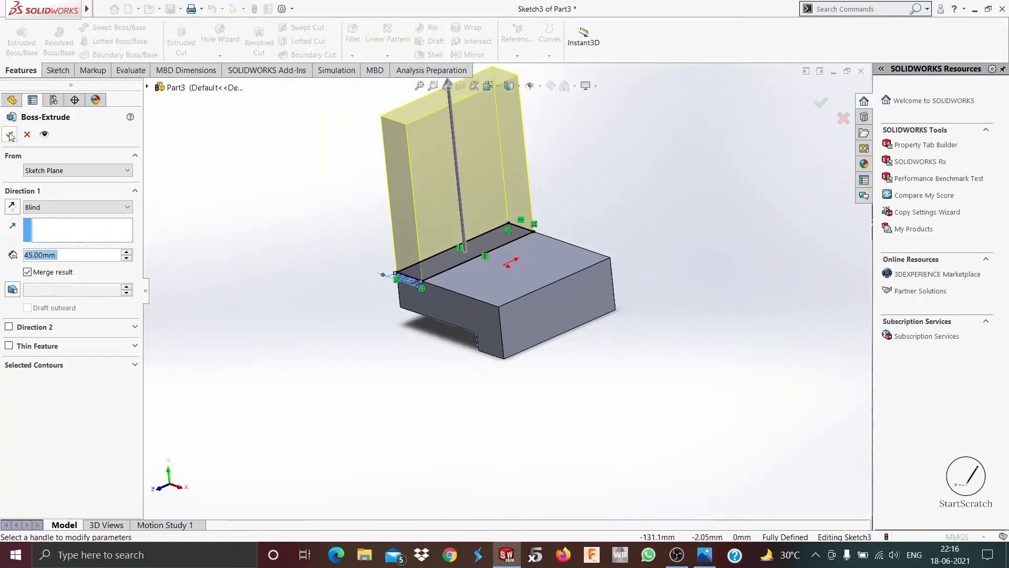
click(11, 135)
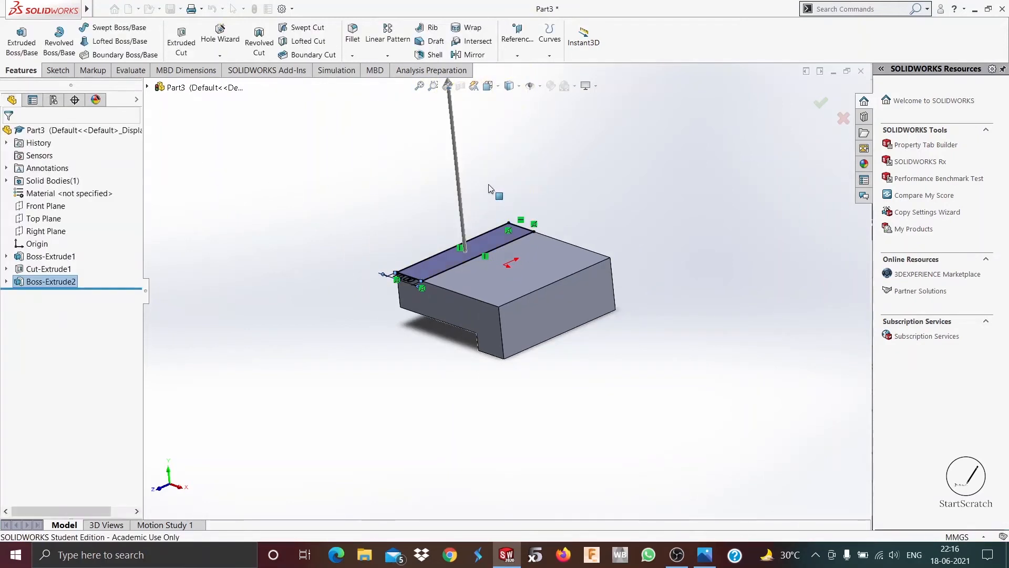
click(820, 104)
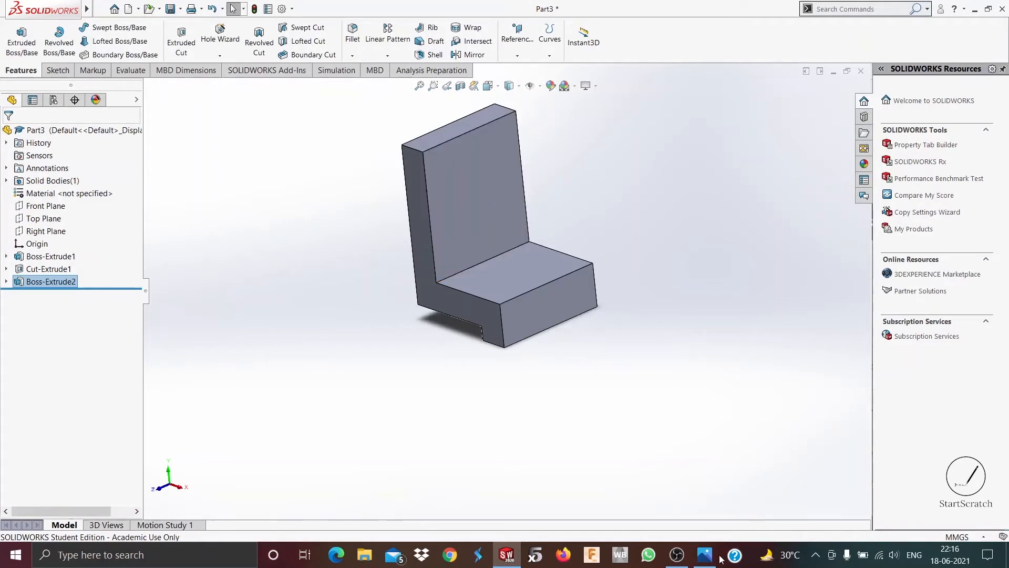
- Reopen the reference drawing beside the L-shaped bracket
click(704, 554)
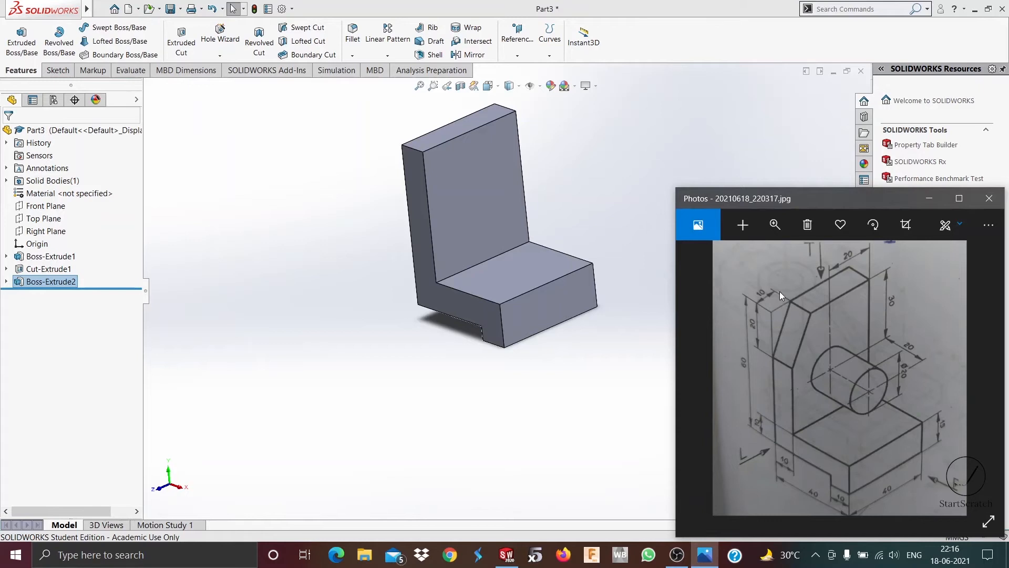
mouse_move(772, 301)
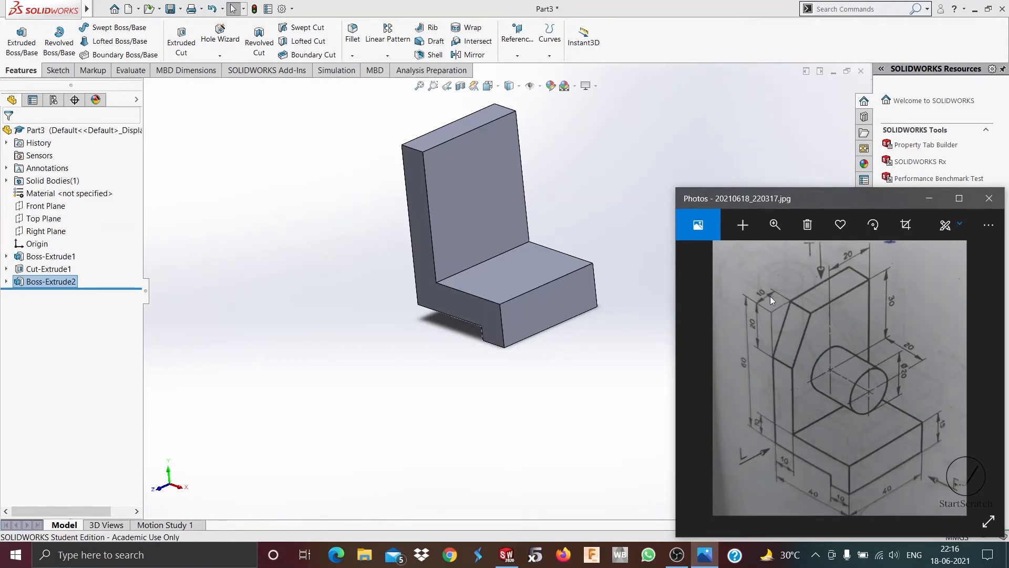
mouse_move(668, 287)
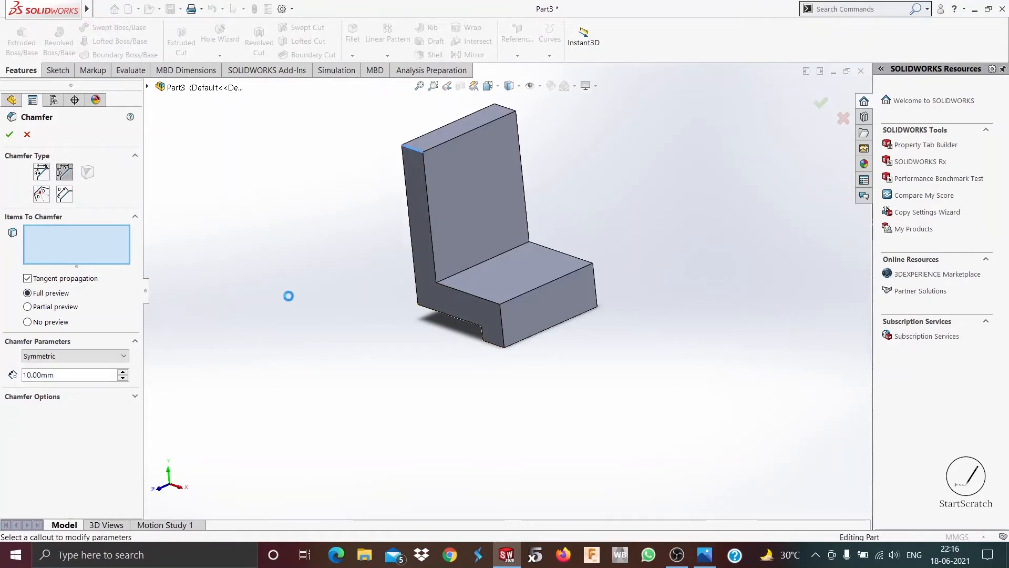
- Chamfer the wall's top outer edge asymmetrically at 20 mm and 10 mm
click(74, 356)
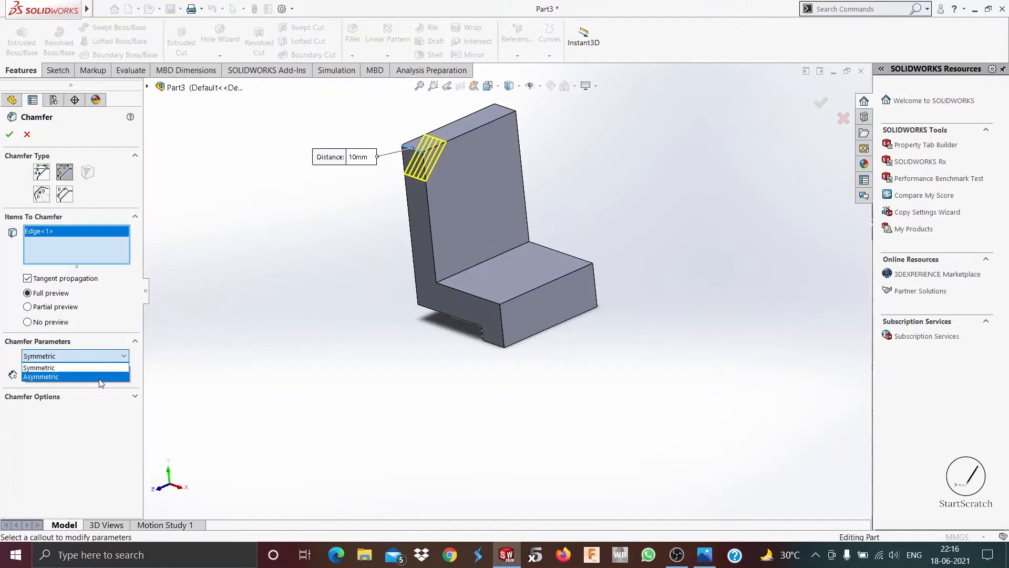
click(41, 376)
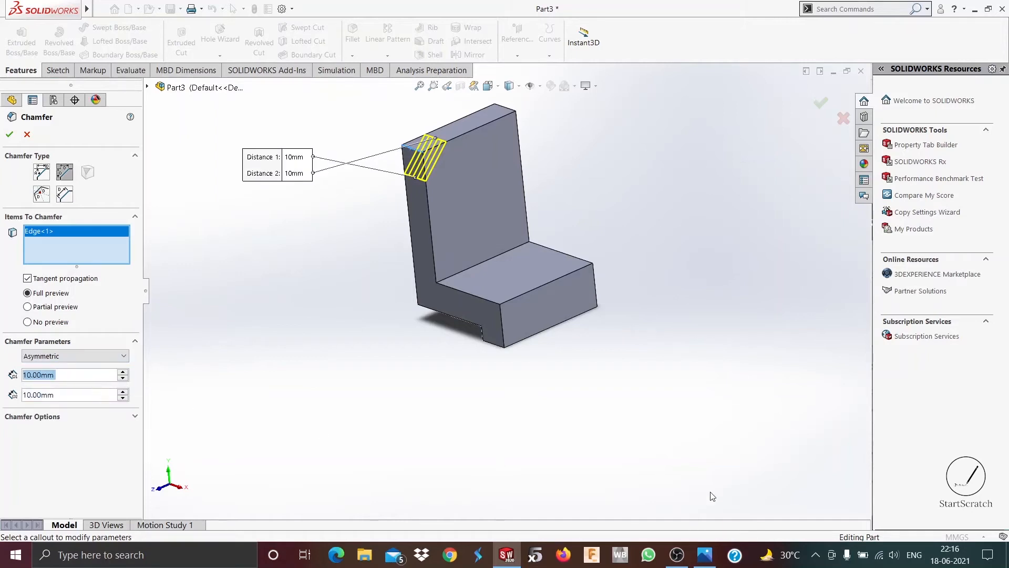
click(704, 554)
text(20)
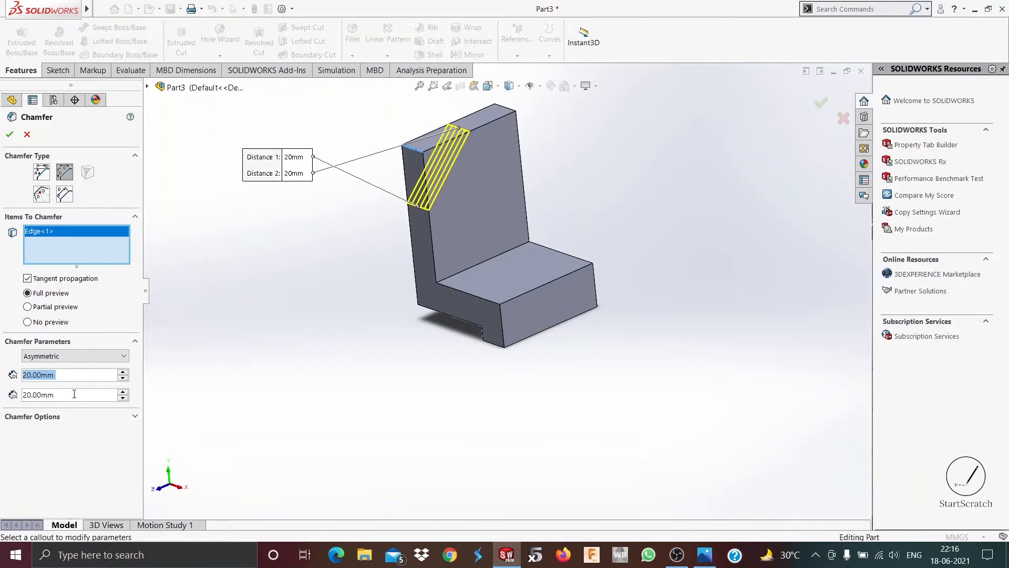
text(10mm)
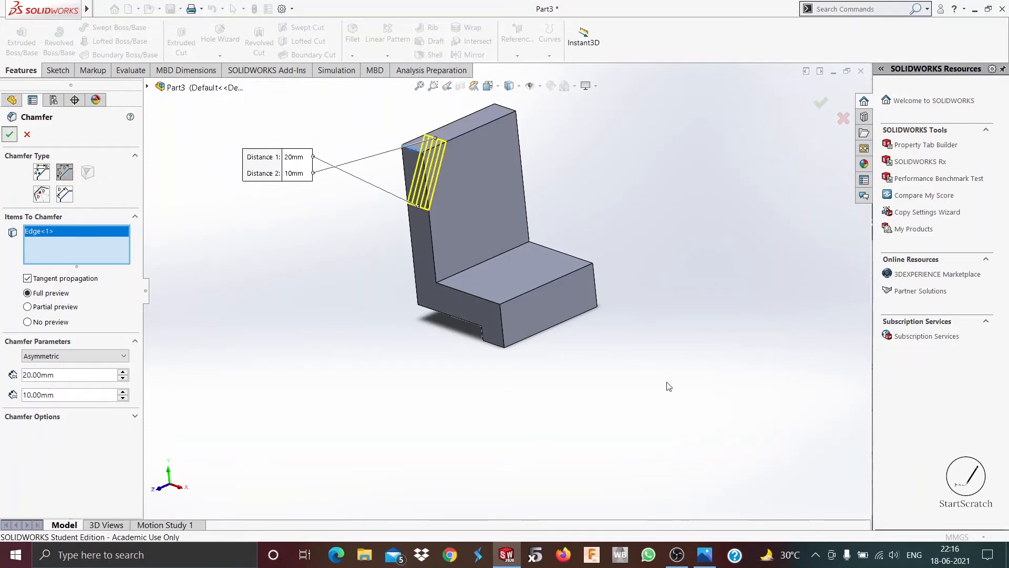
click(9, 134)
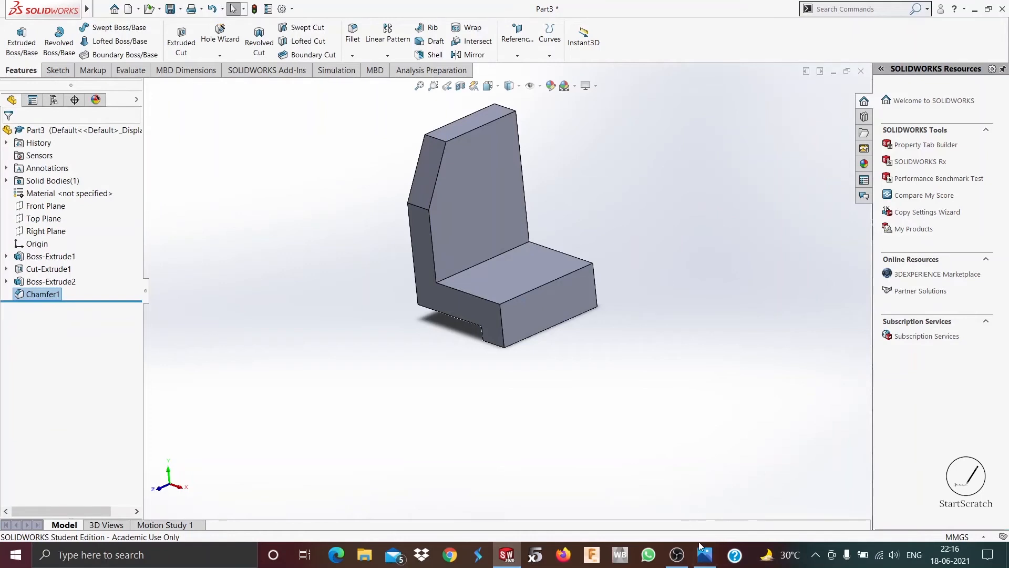
click(704, 554)
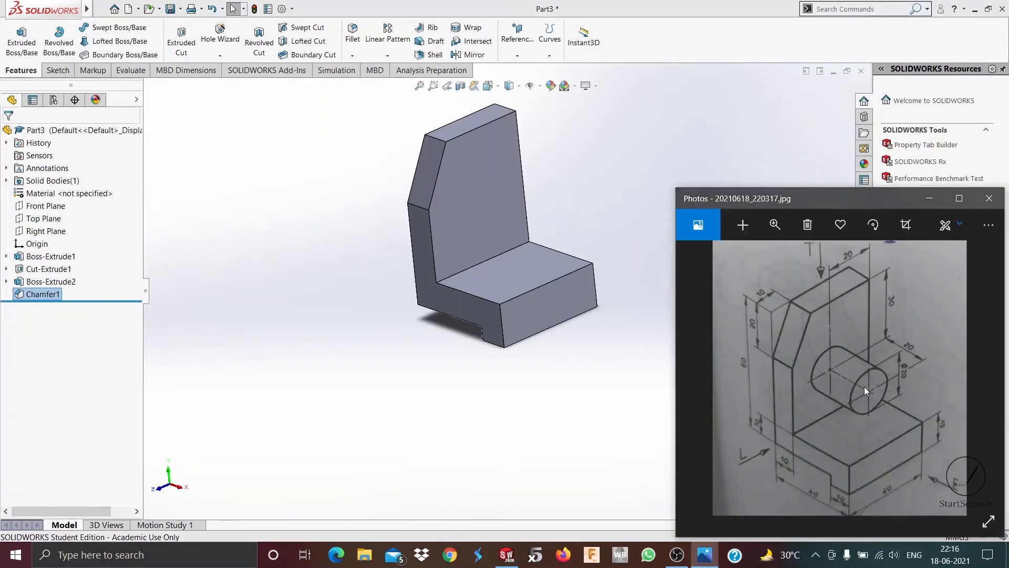
mouse_move(859, 391)
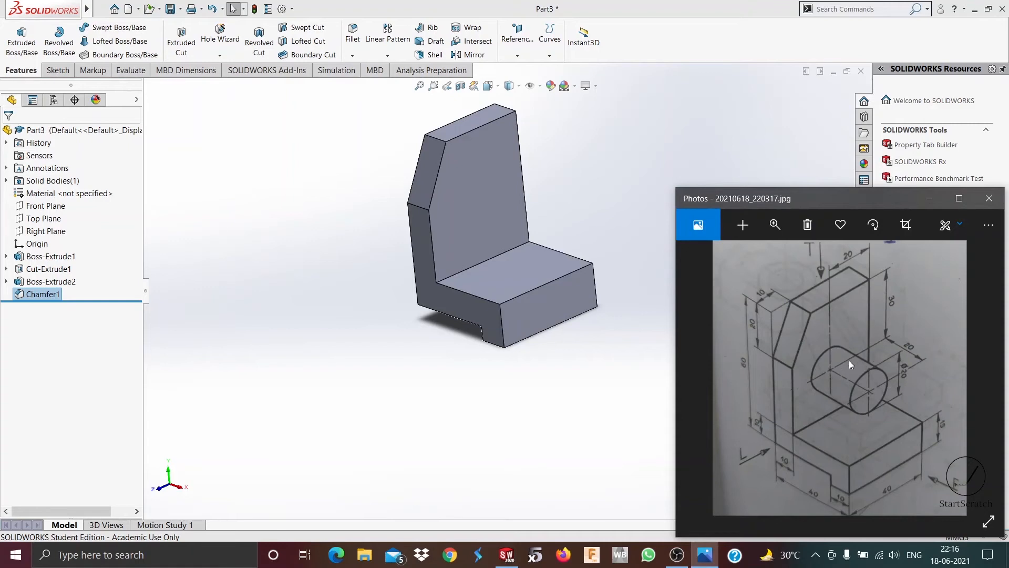
mouse_move(869, 341)
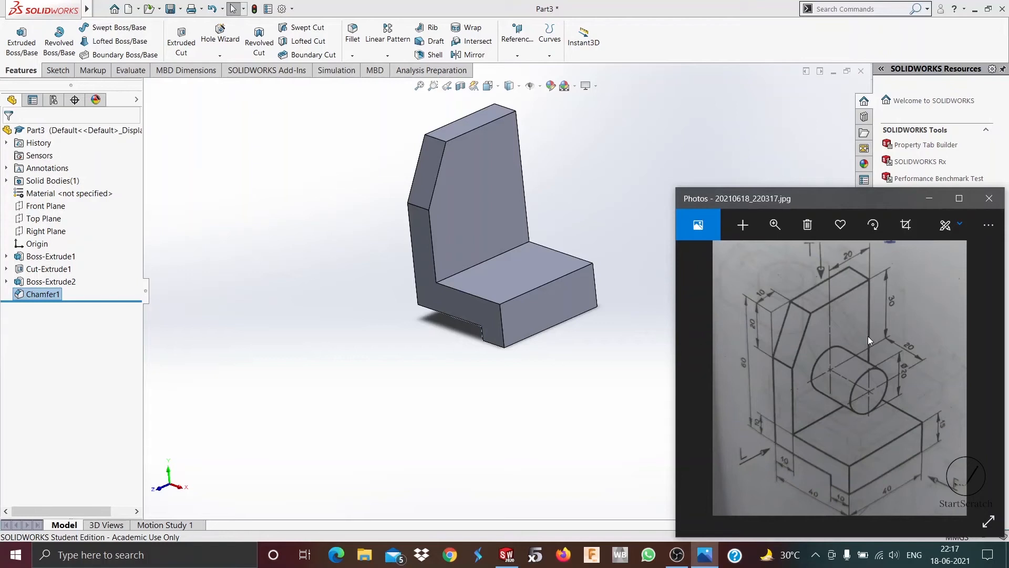
mouse_move(837, 317)
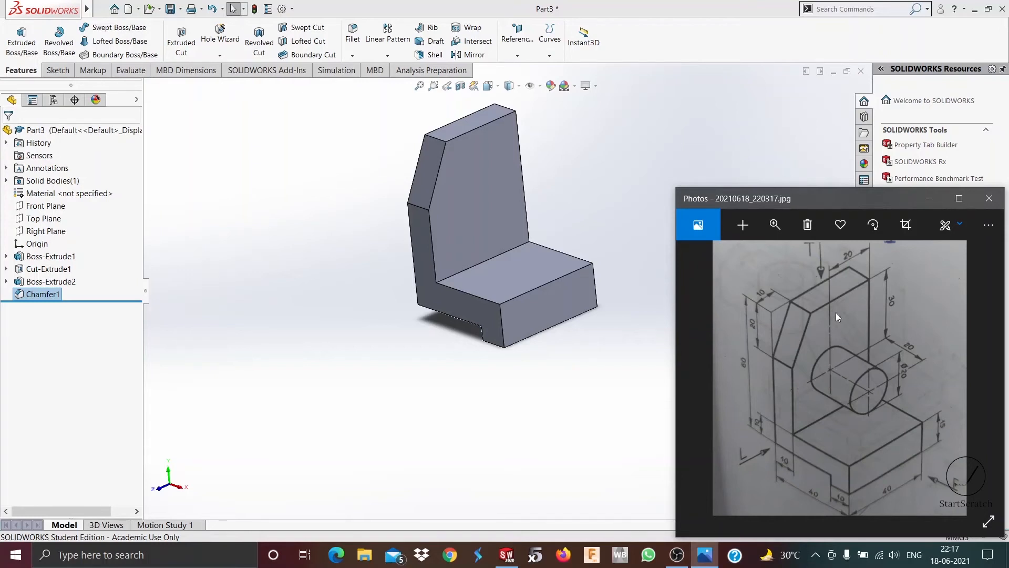
mouse_move(849, 299)
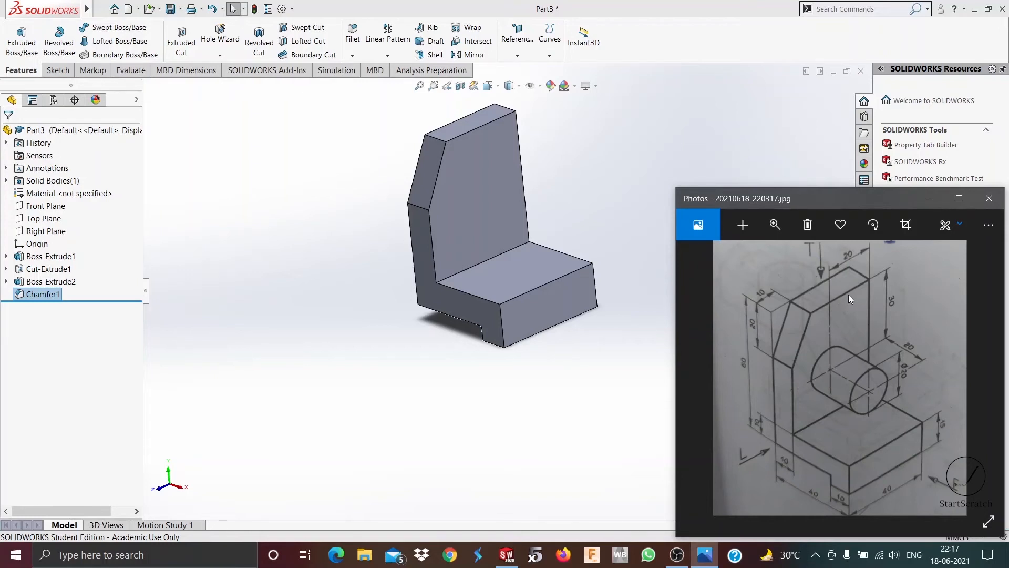
click(489, 196)
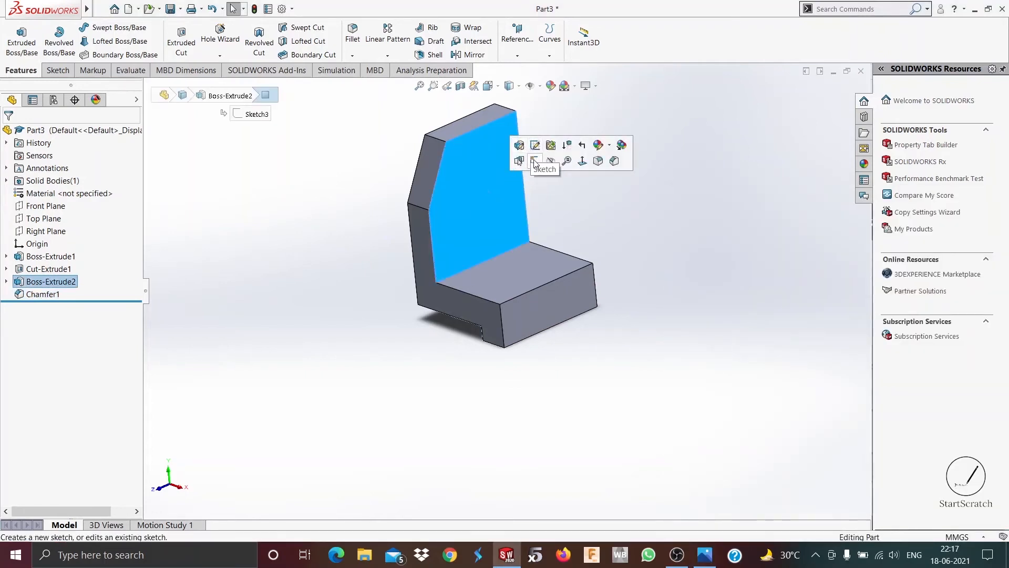
- Sketch a centreline on the wall face dimensioned 20 mm from the edge and 30 mm down
click(534, 161)
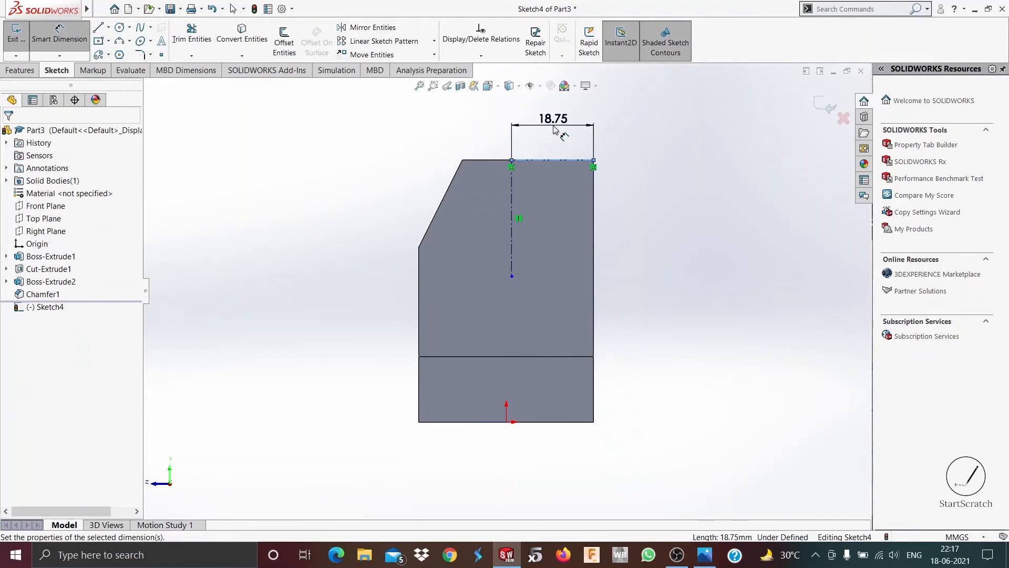
double_click(551, 118)
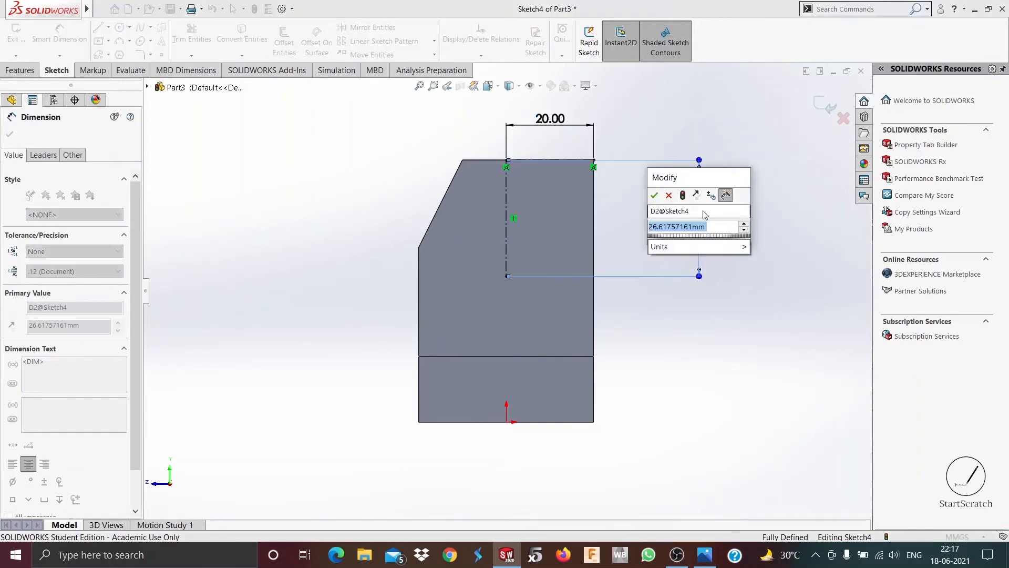
click(653, 195)
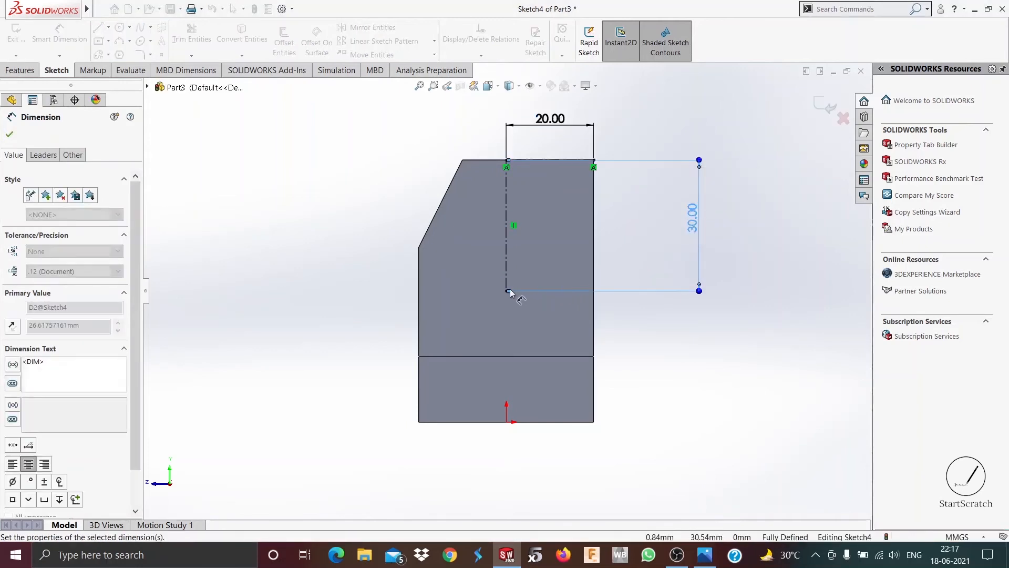
click(101, 8)
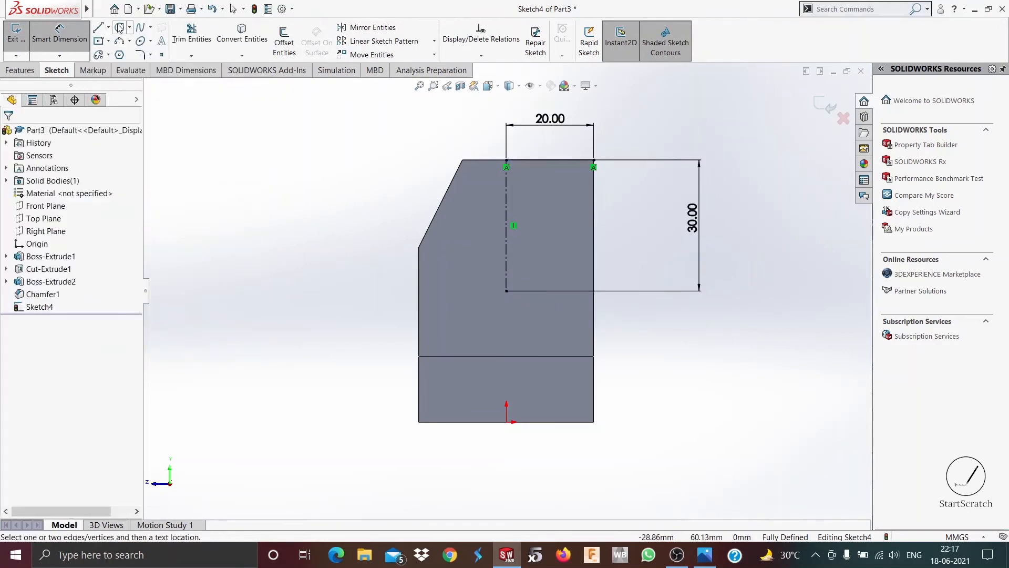
- Draw a circle at the centreline's lower end and dimension its diameter to 20 mm
click(118, 27)
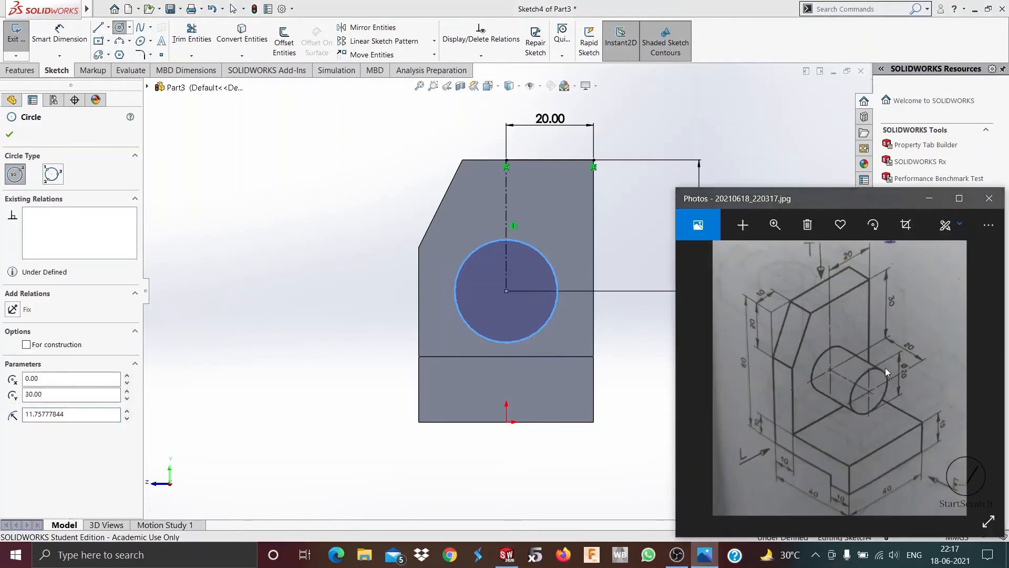
mouse_move(851, 402)
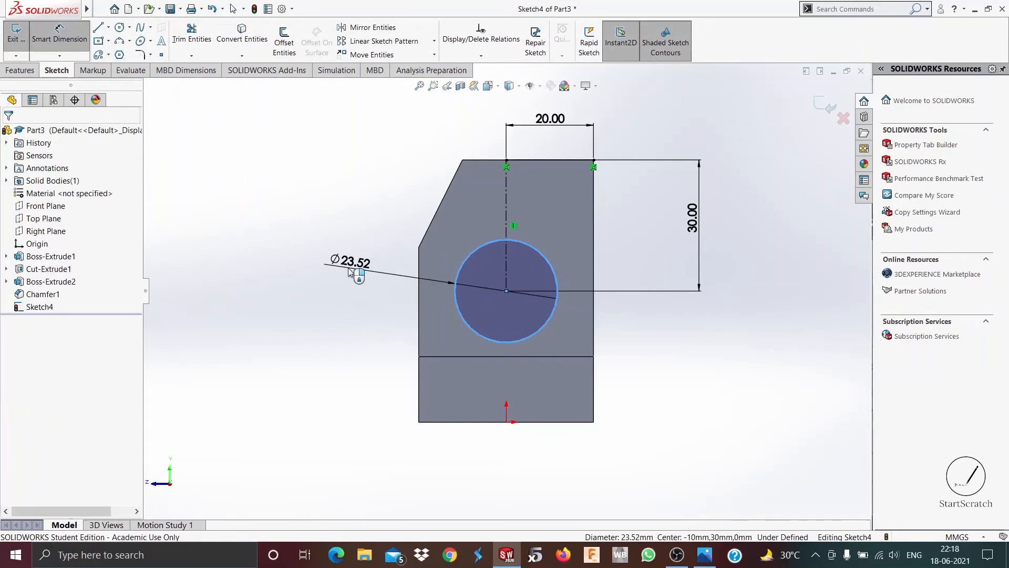
double_click(347, 262)
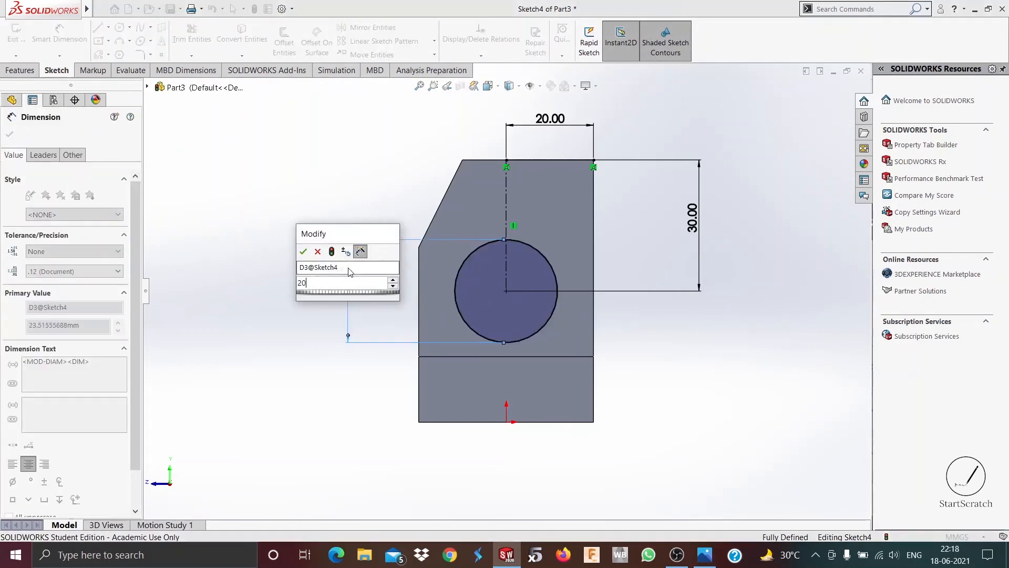
click(304, 251)
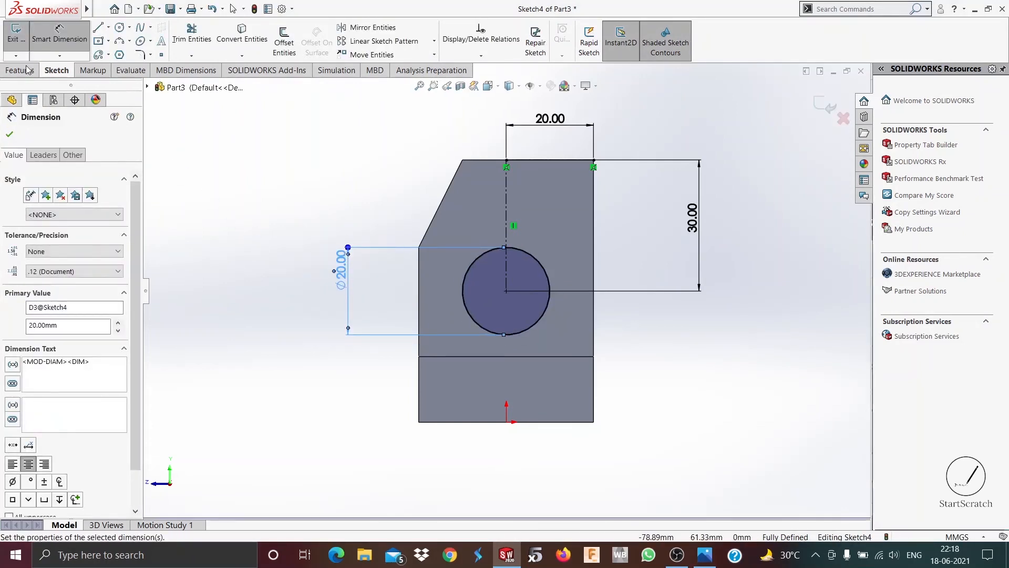
click(21, 70)
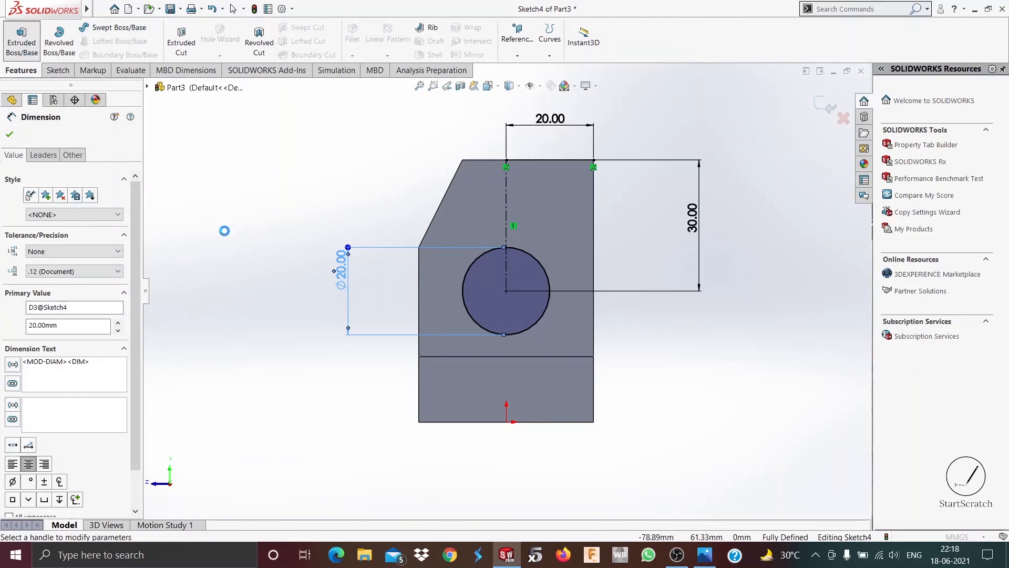
- Extrude the 20 mm circle outward as Boss-Extrude3 and switch to isometric view
click(21, 40)
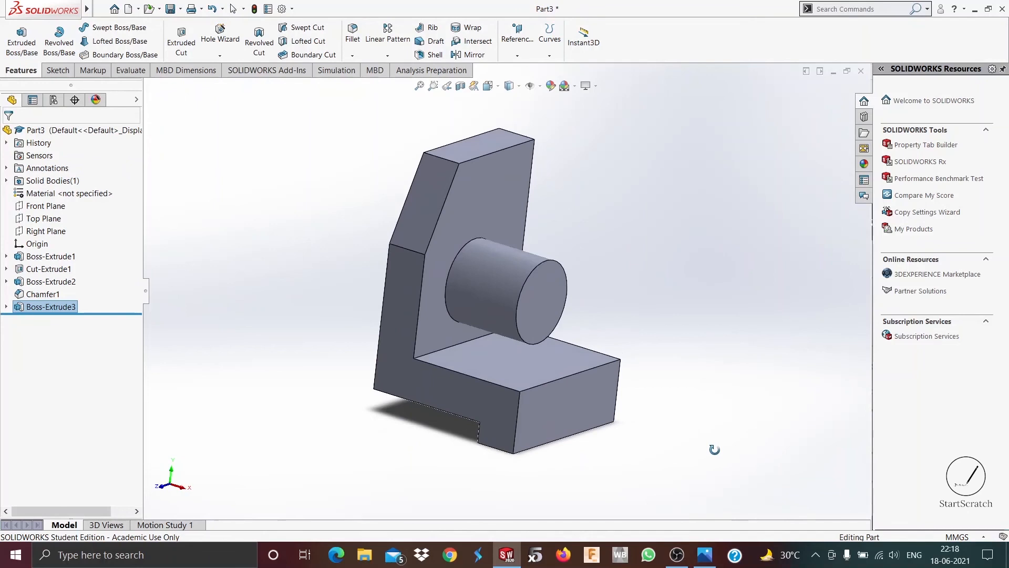
click(491, 85)
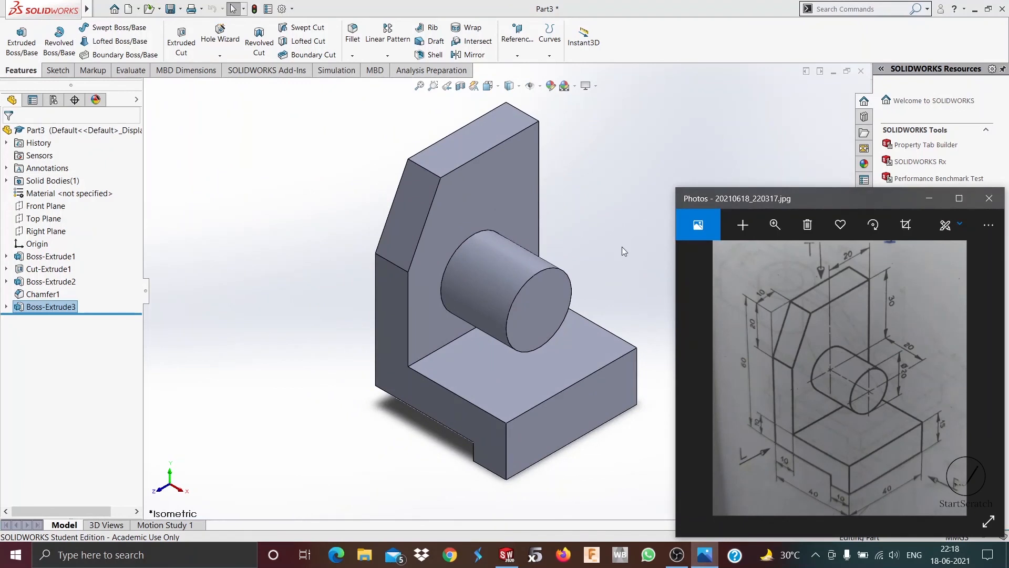
mouse_move(658, 306)
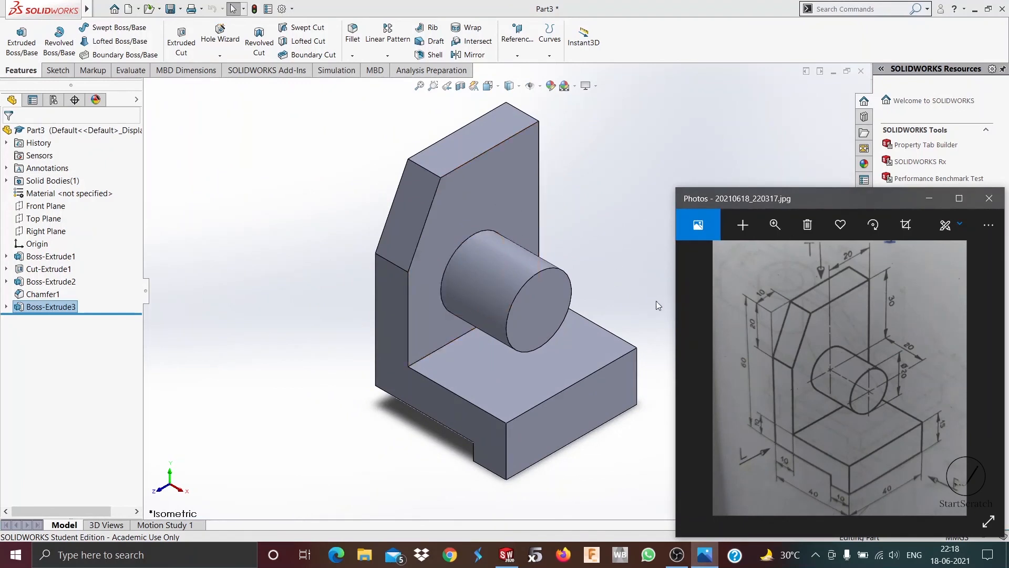